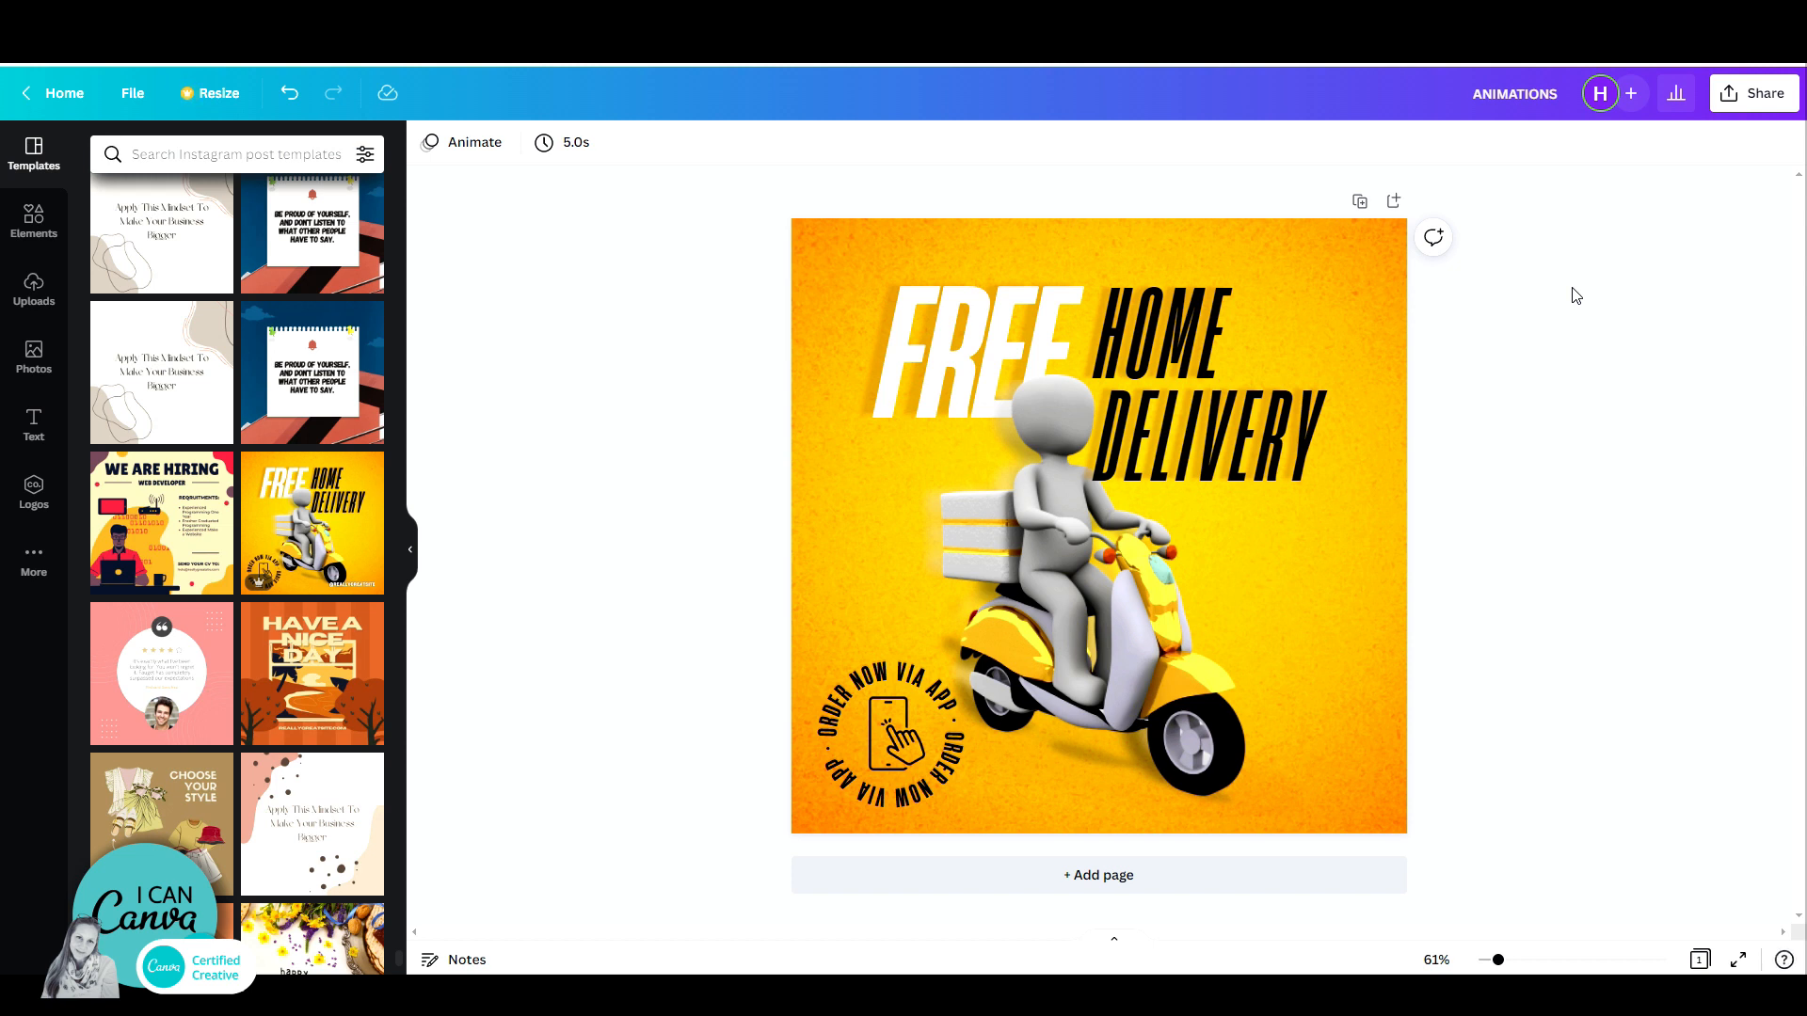
# Select the rider-and-scooter image group on the canvas instead of the HOME DELIVERY heading
pyautogui.click(1163, 380)
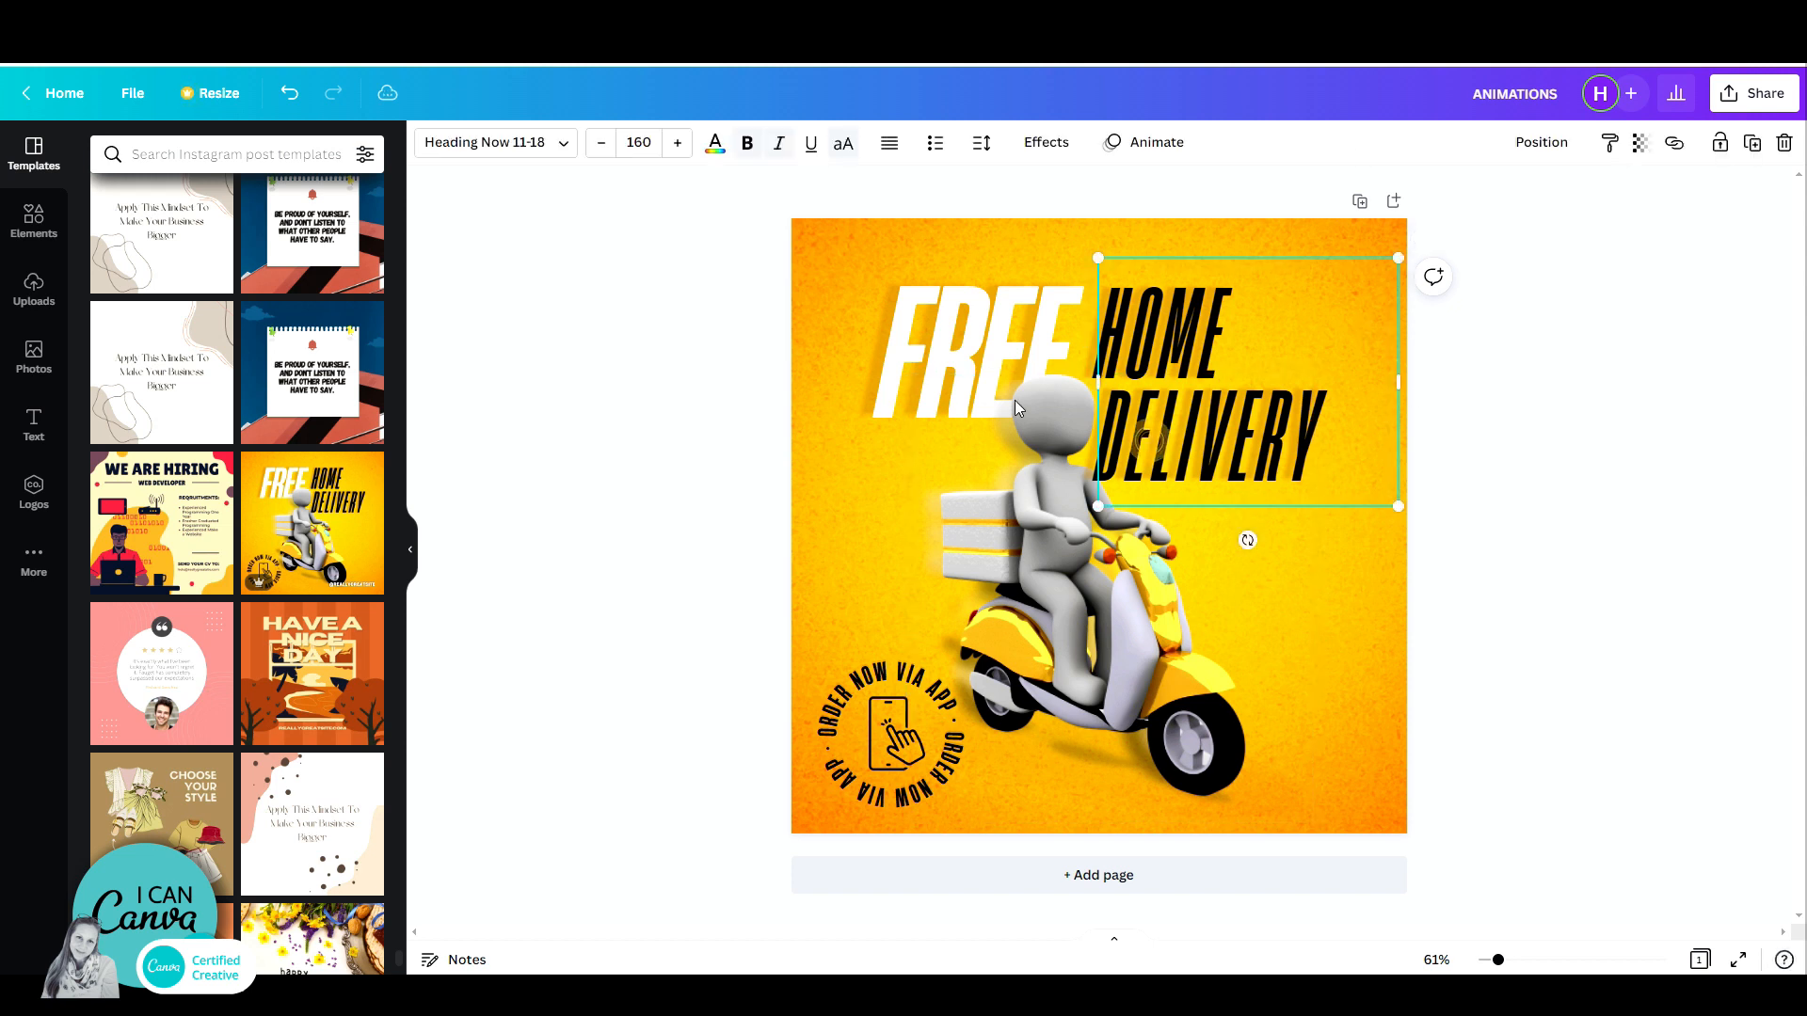
pyautogui.click(1026, 506)
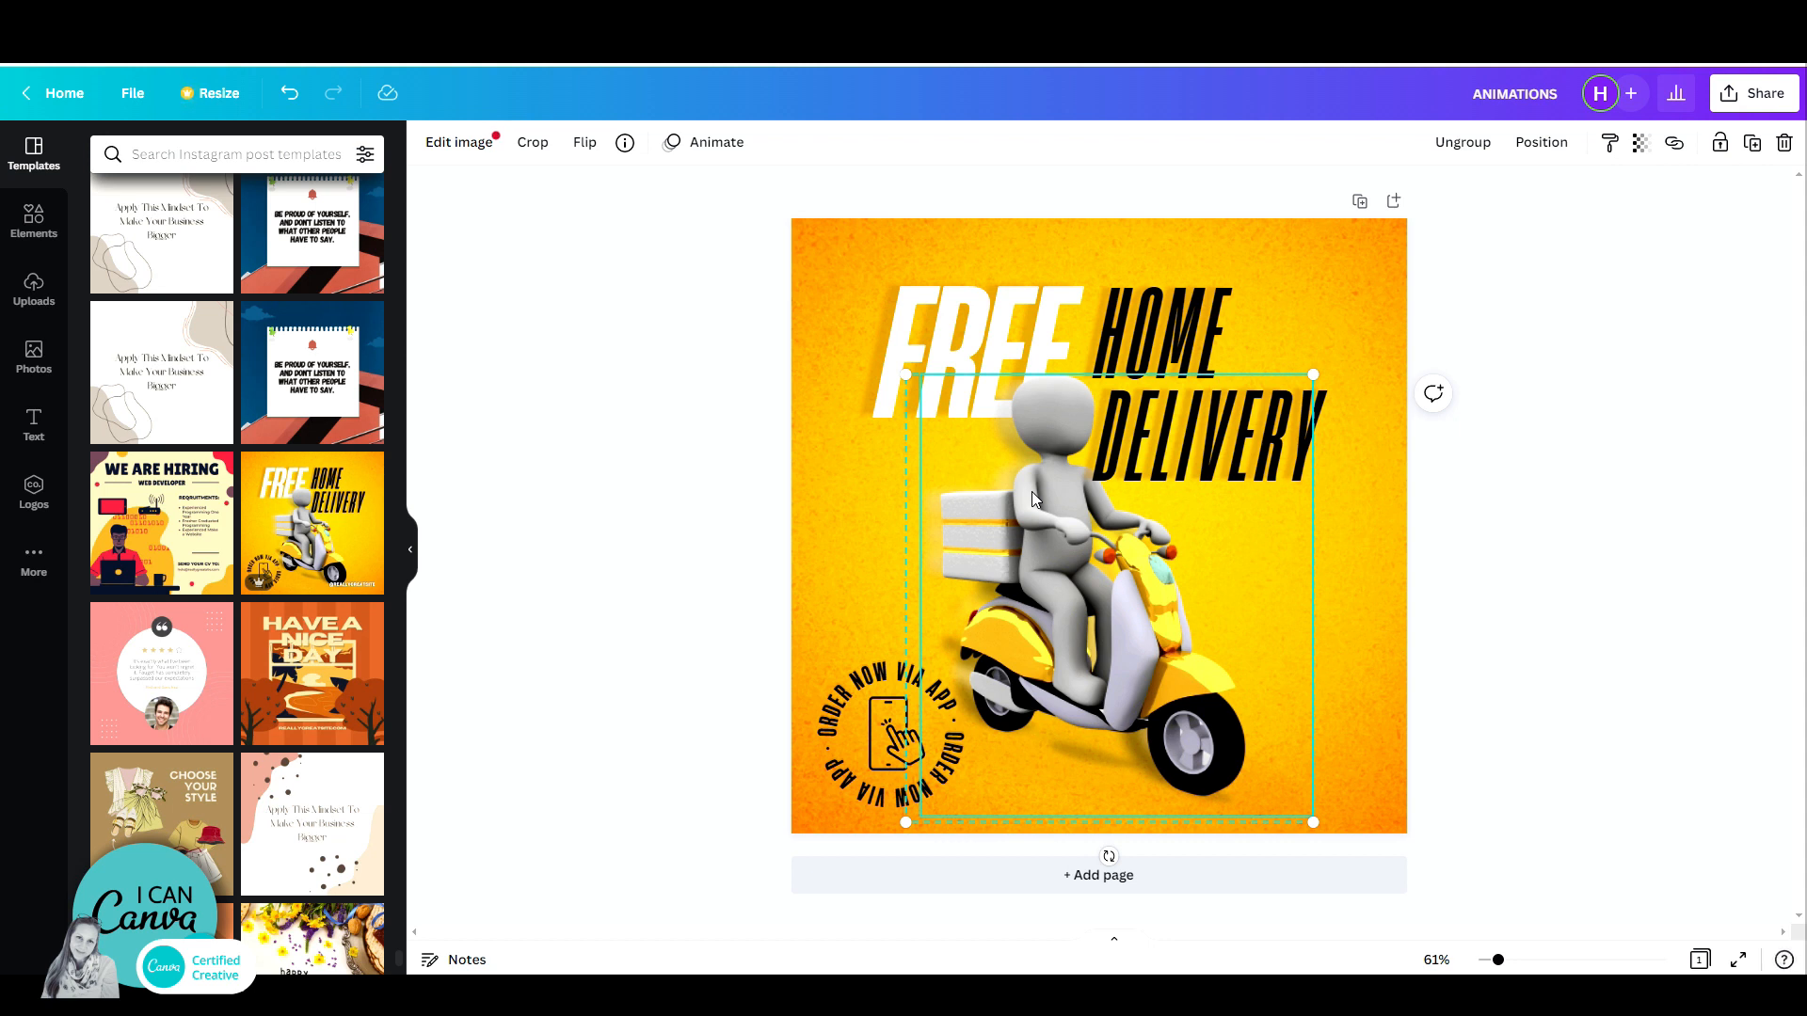
pyautogui.moveTo(1037, 495)
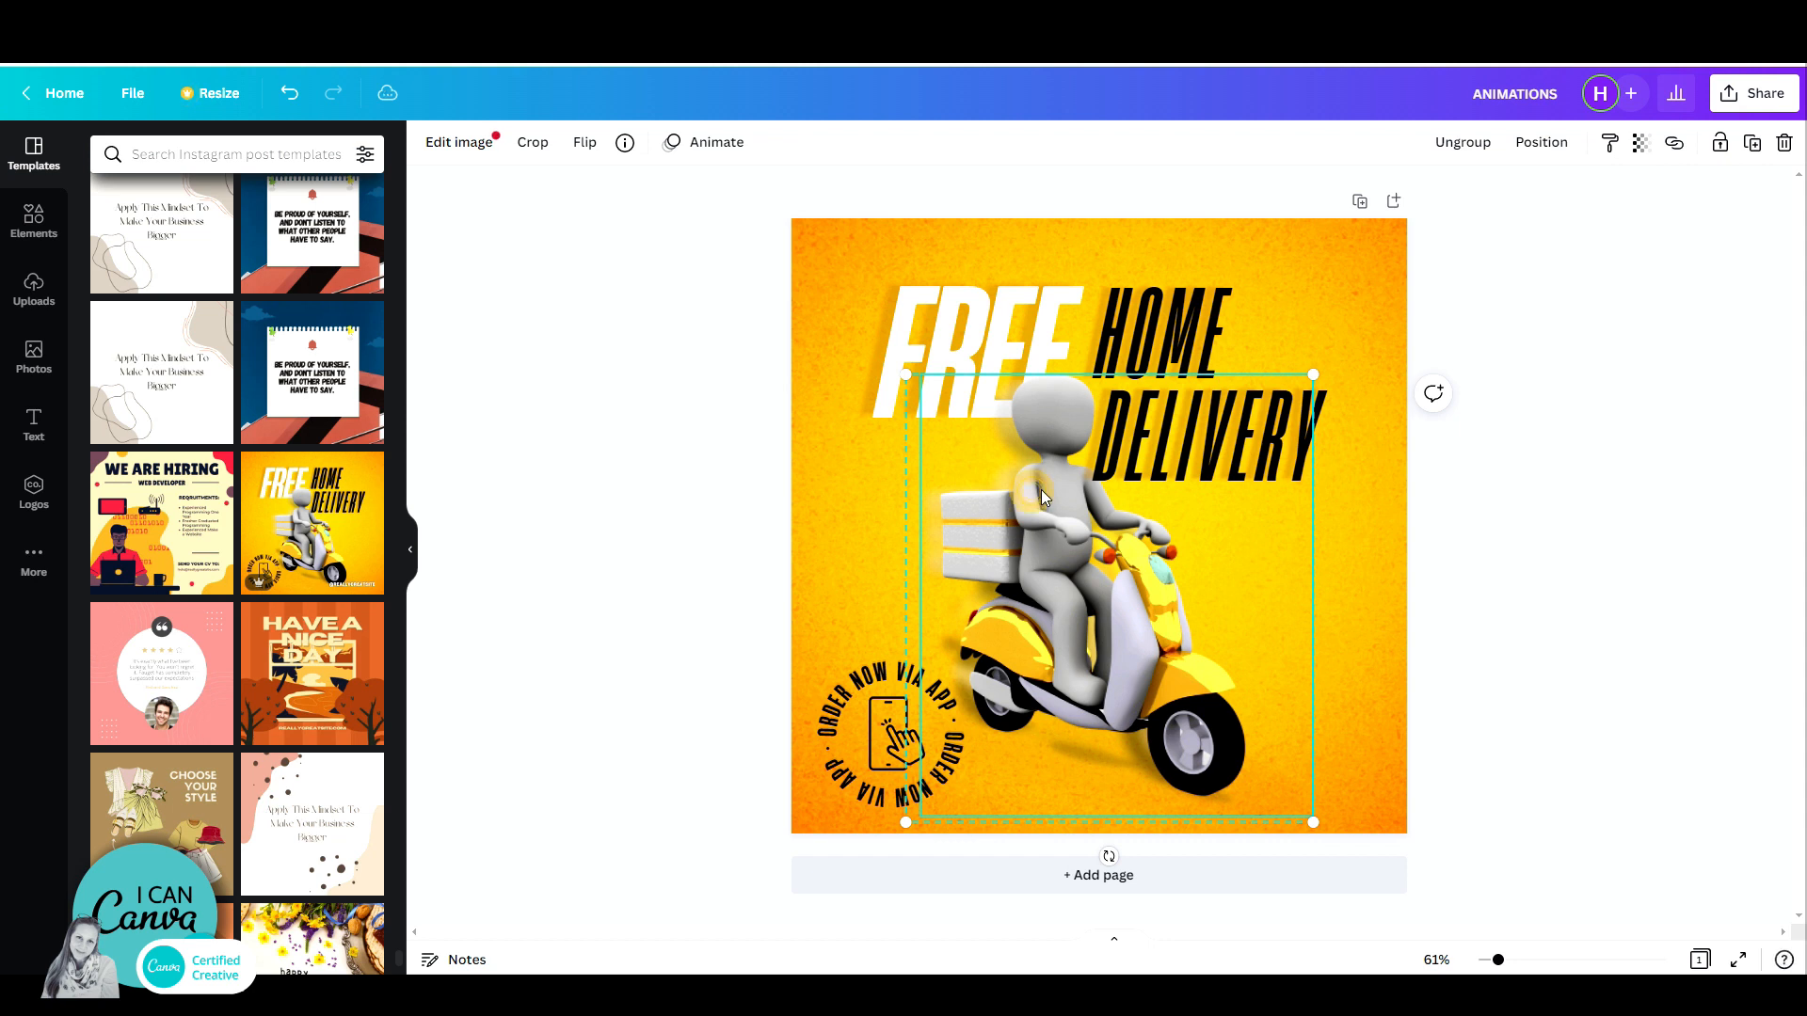
pyautogui.moveTo(709, 145)
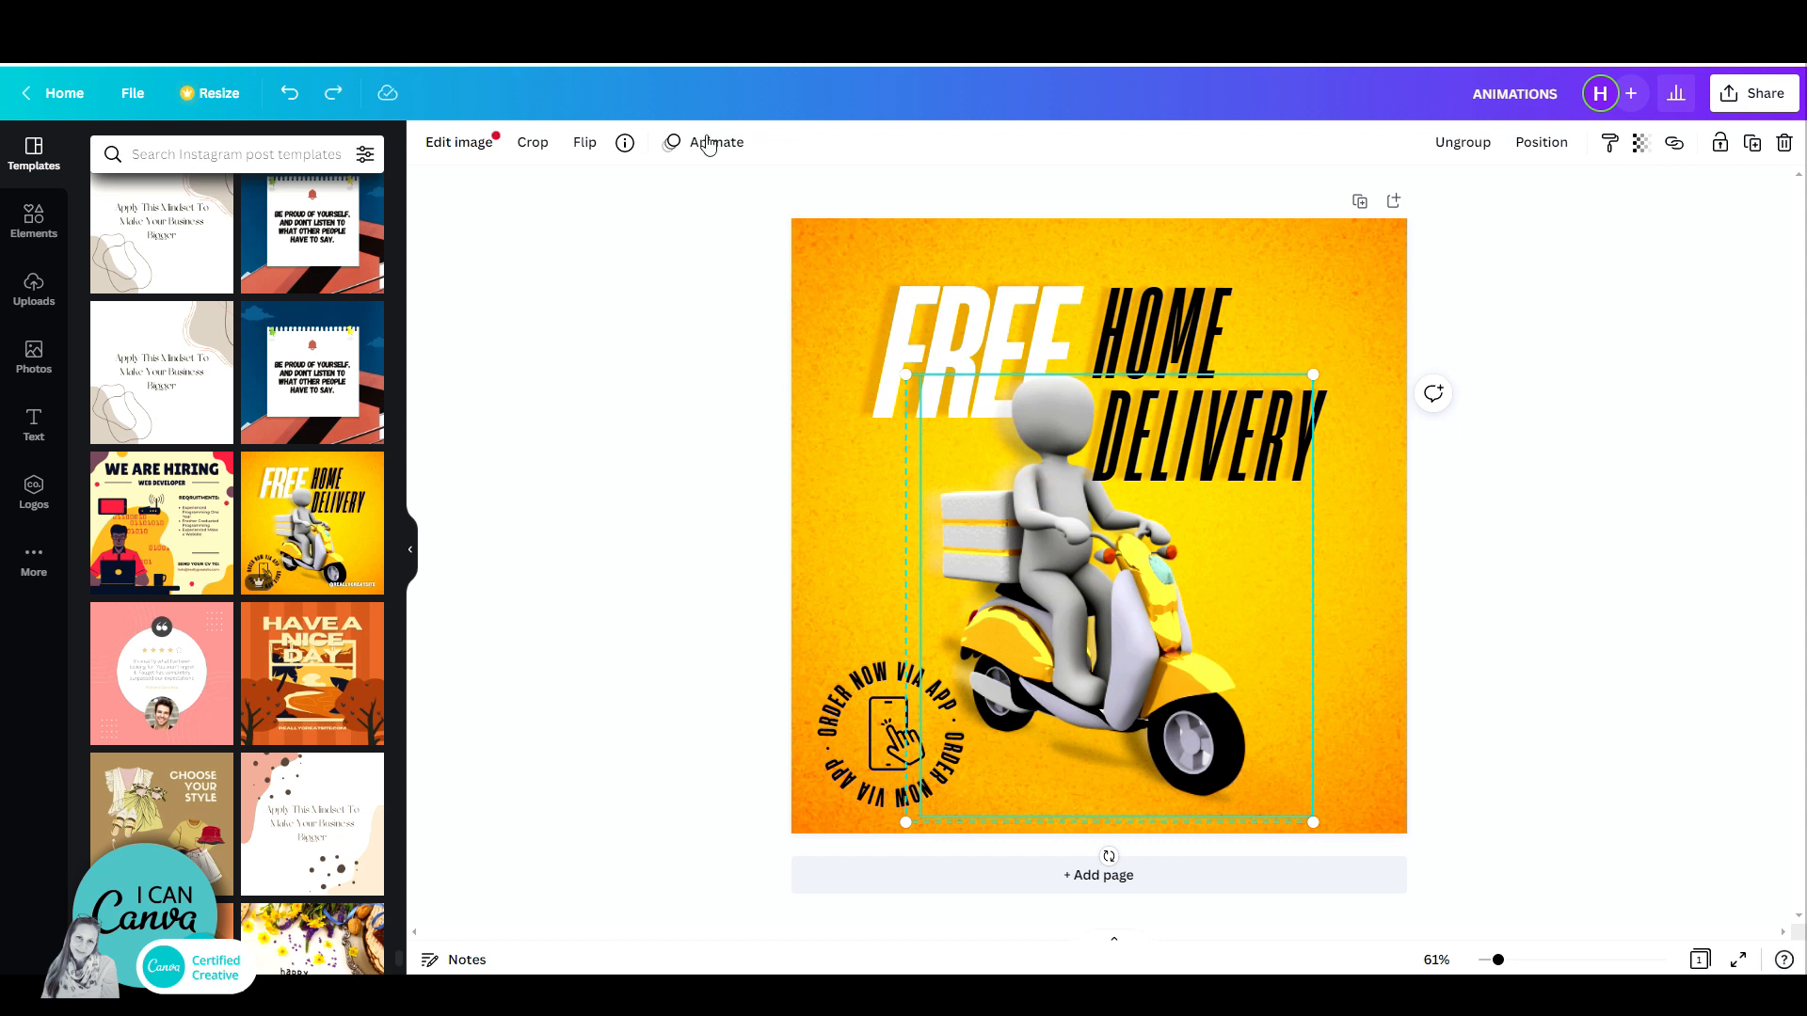
# Apply the Pan photo animation to the scooter group, playing on enter
pyautogui.click(713, 141)
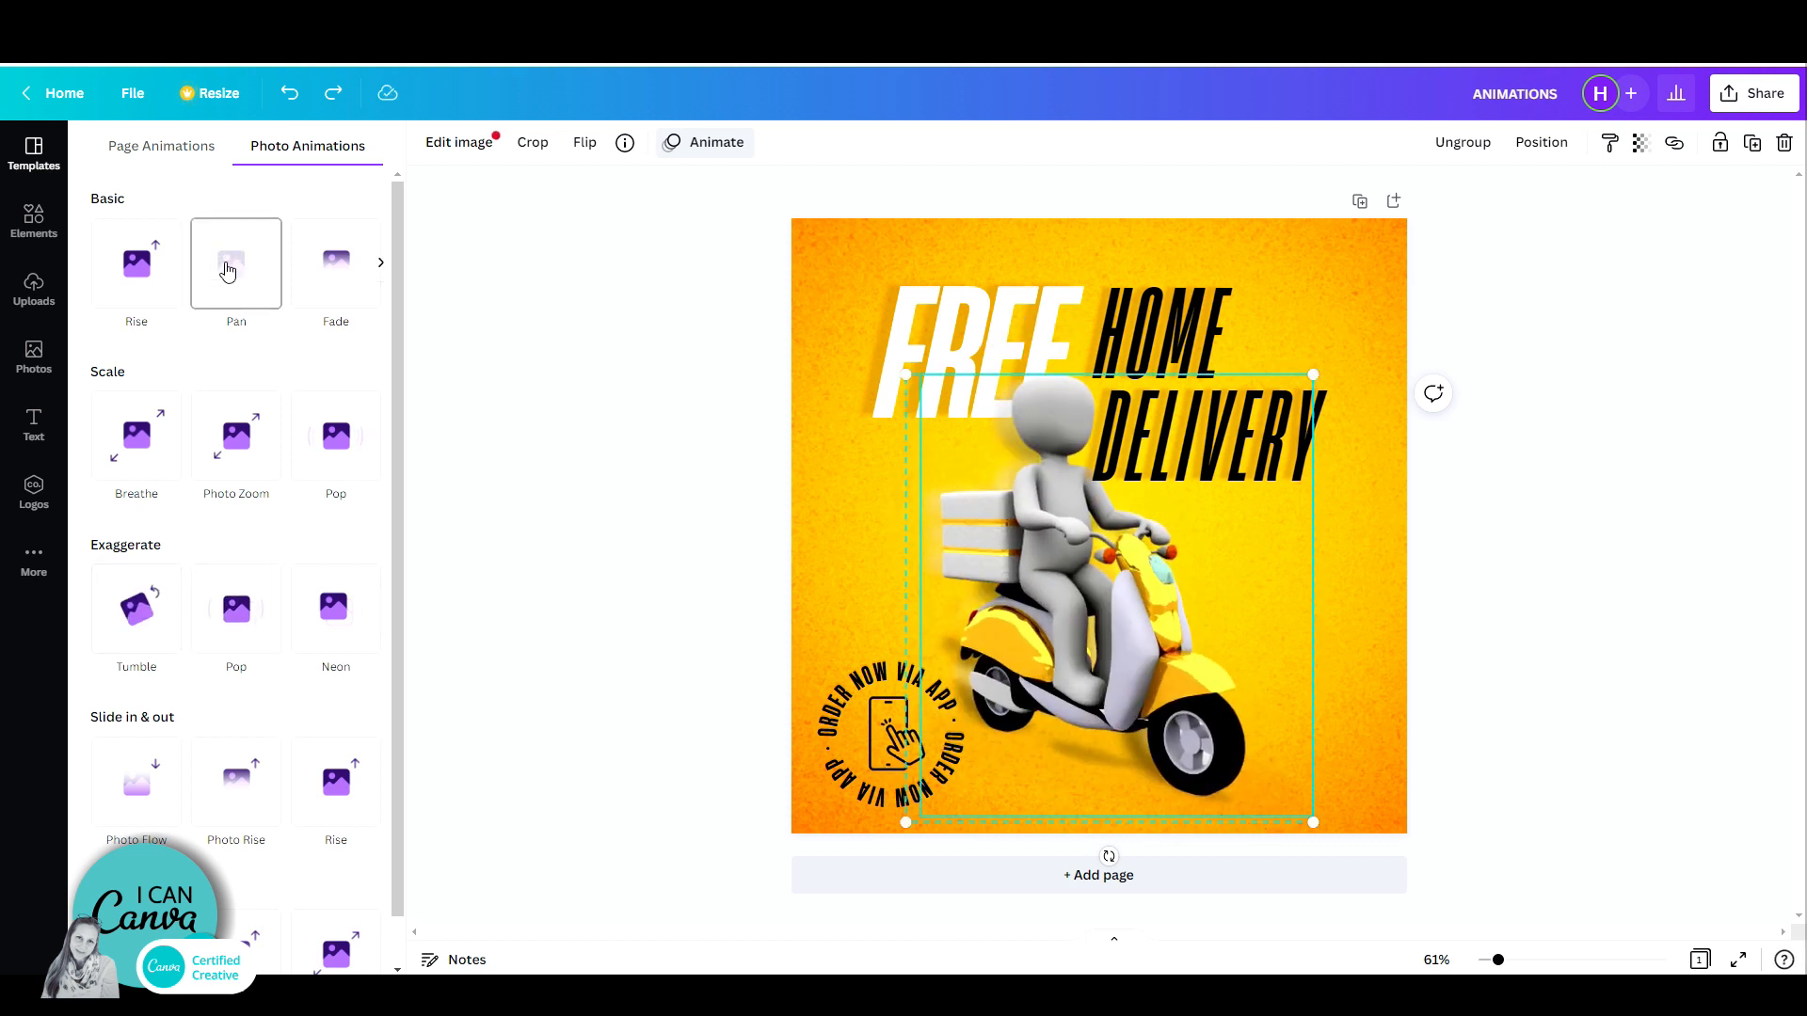
pyautogui.click(235, 263)
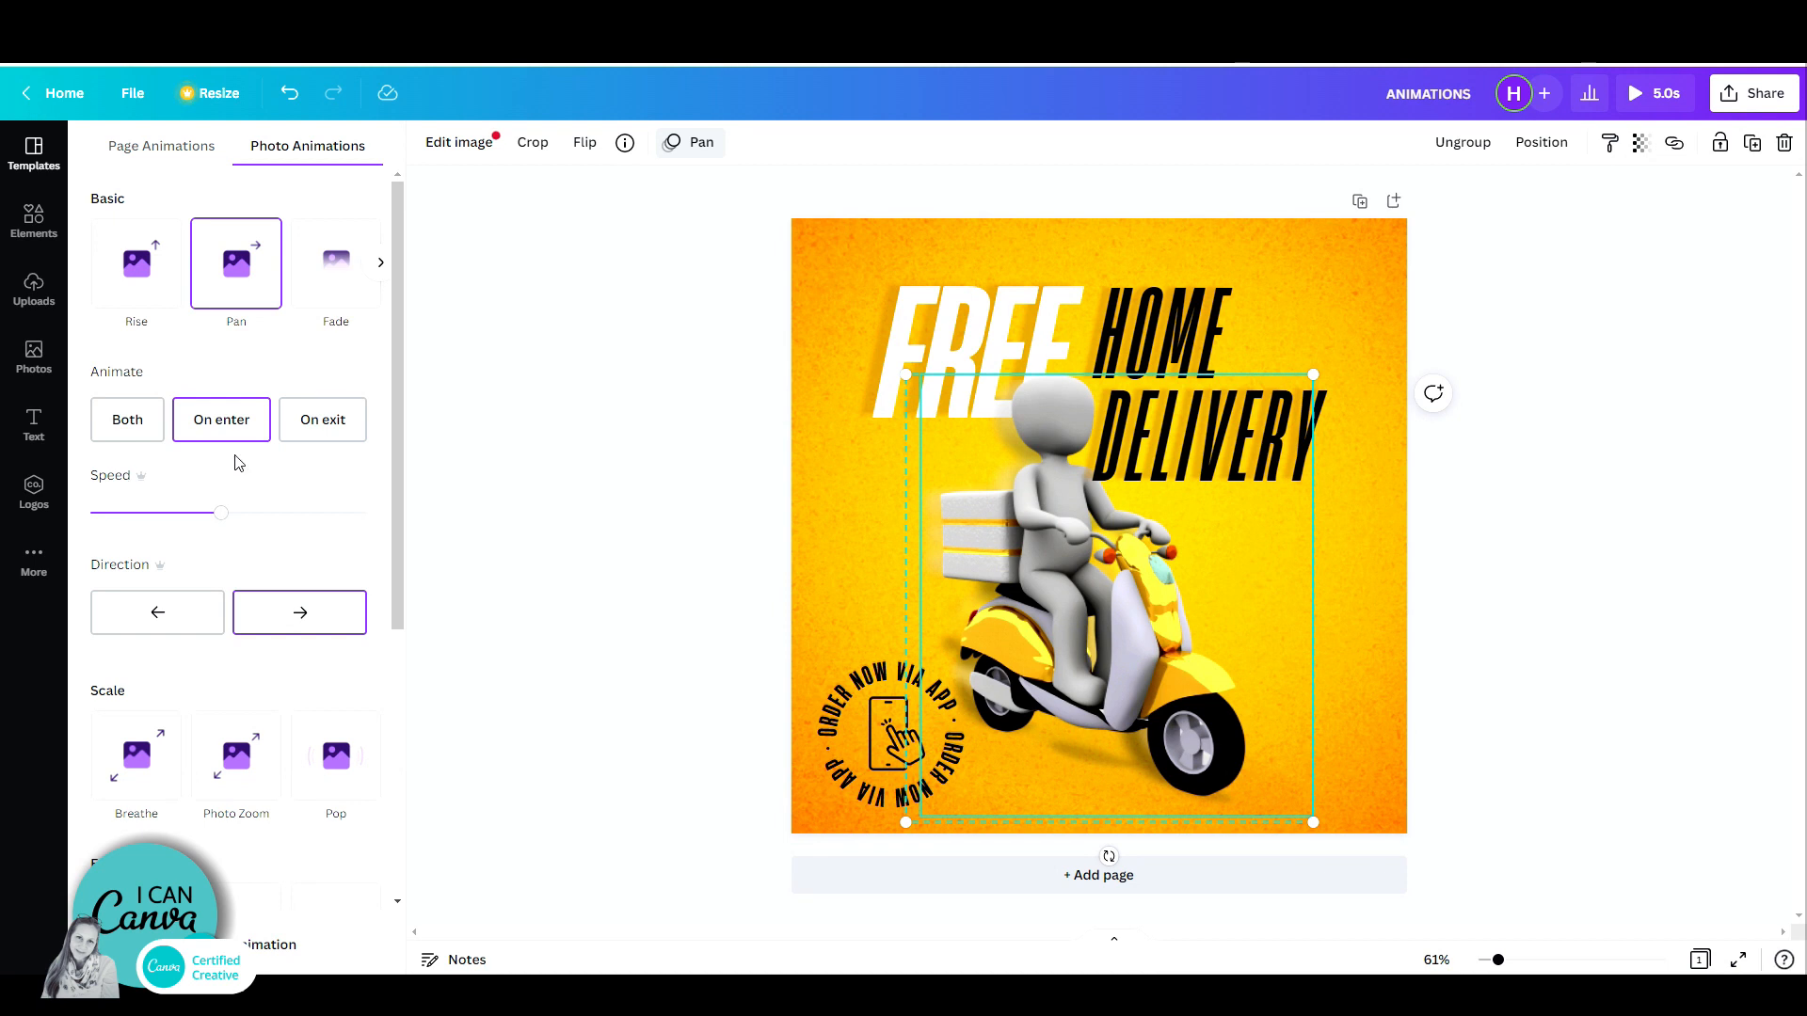
pyautogui.moveTo(141, 489)
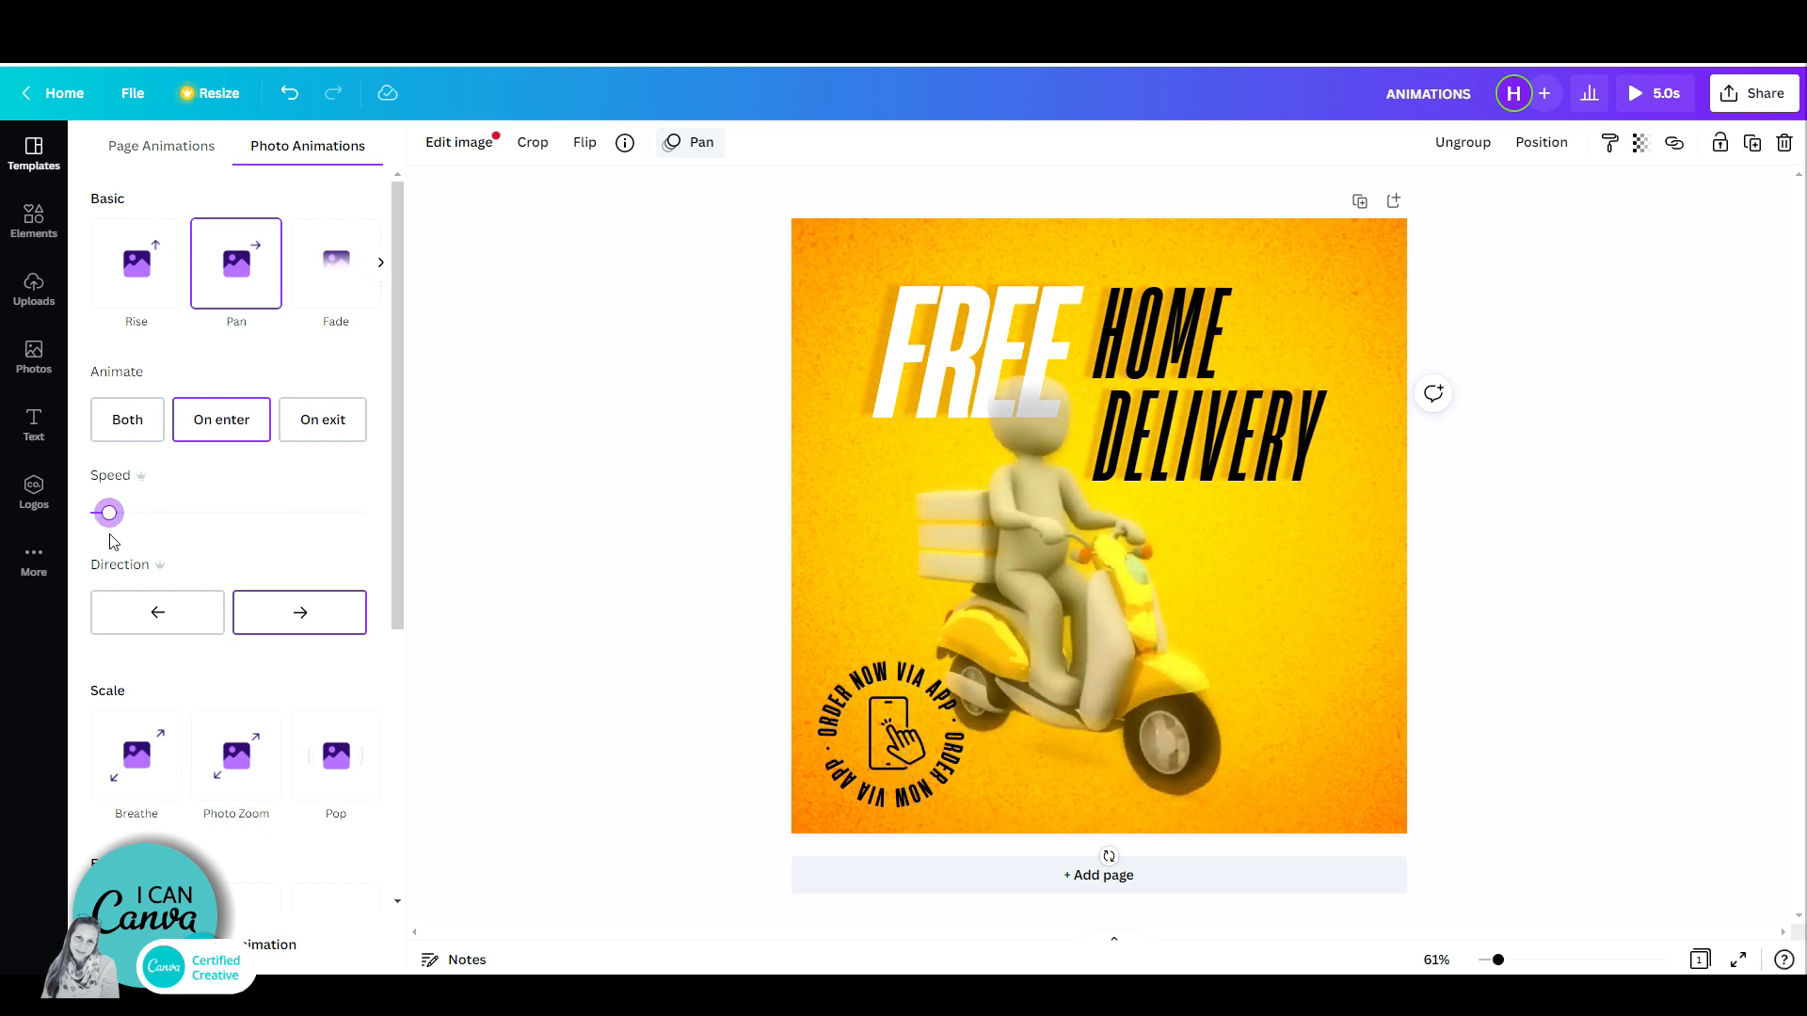
# Try the pan at minimum speed and leftward, then settle on the rightward direction
pyautogui.click(1095, 576)
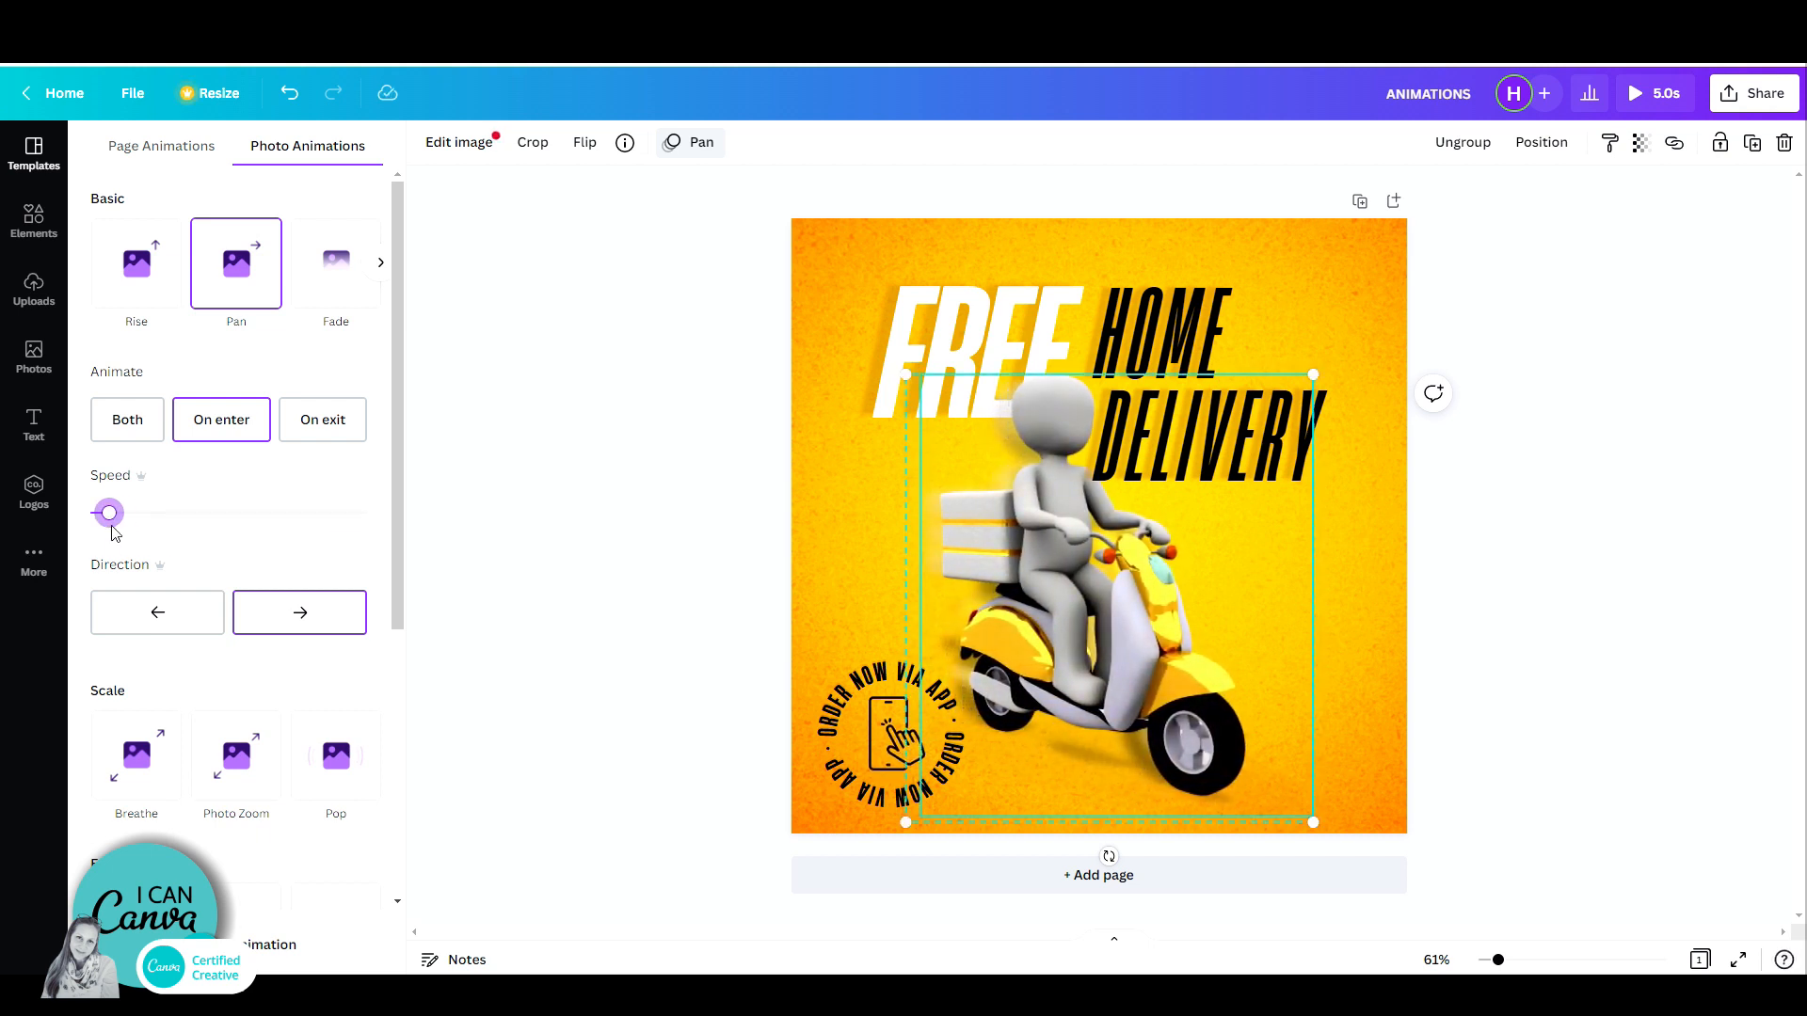
pyautogui.click(157, 612)
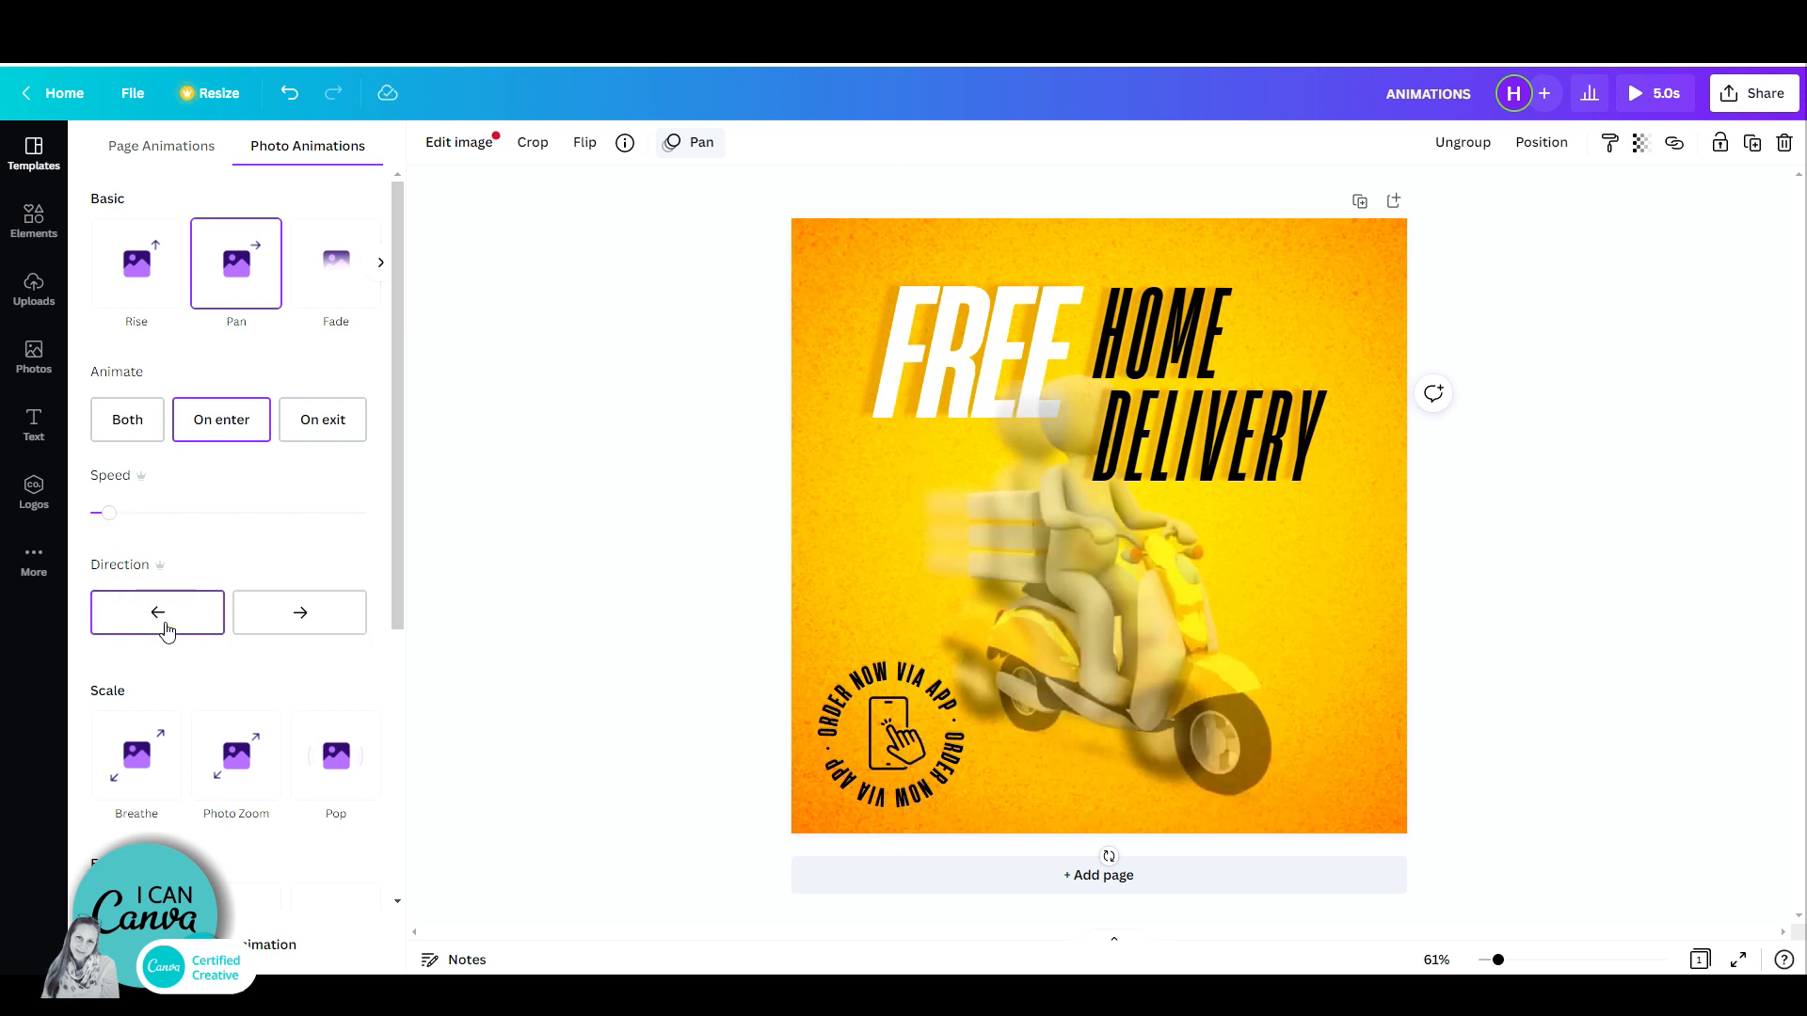
pyautogui.click(299, 612)
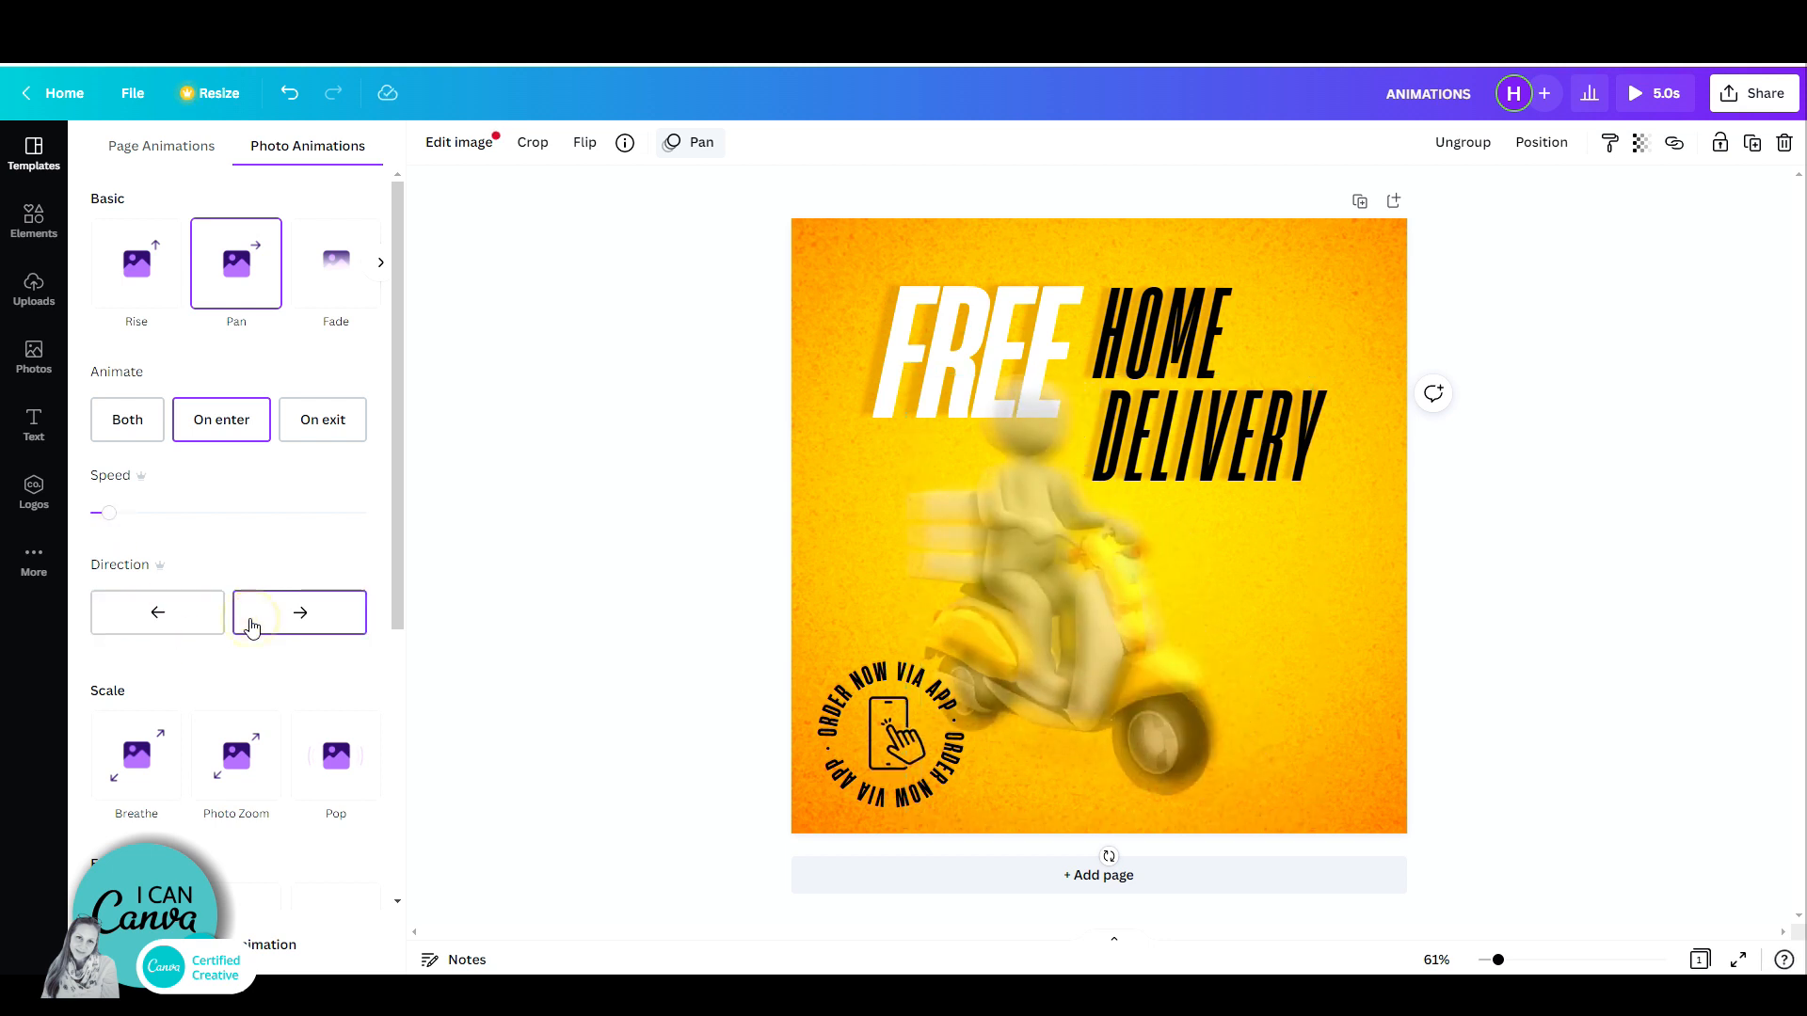
pyautogui.click(1095, 542)
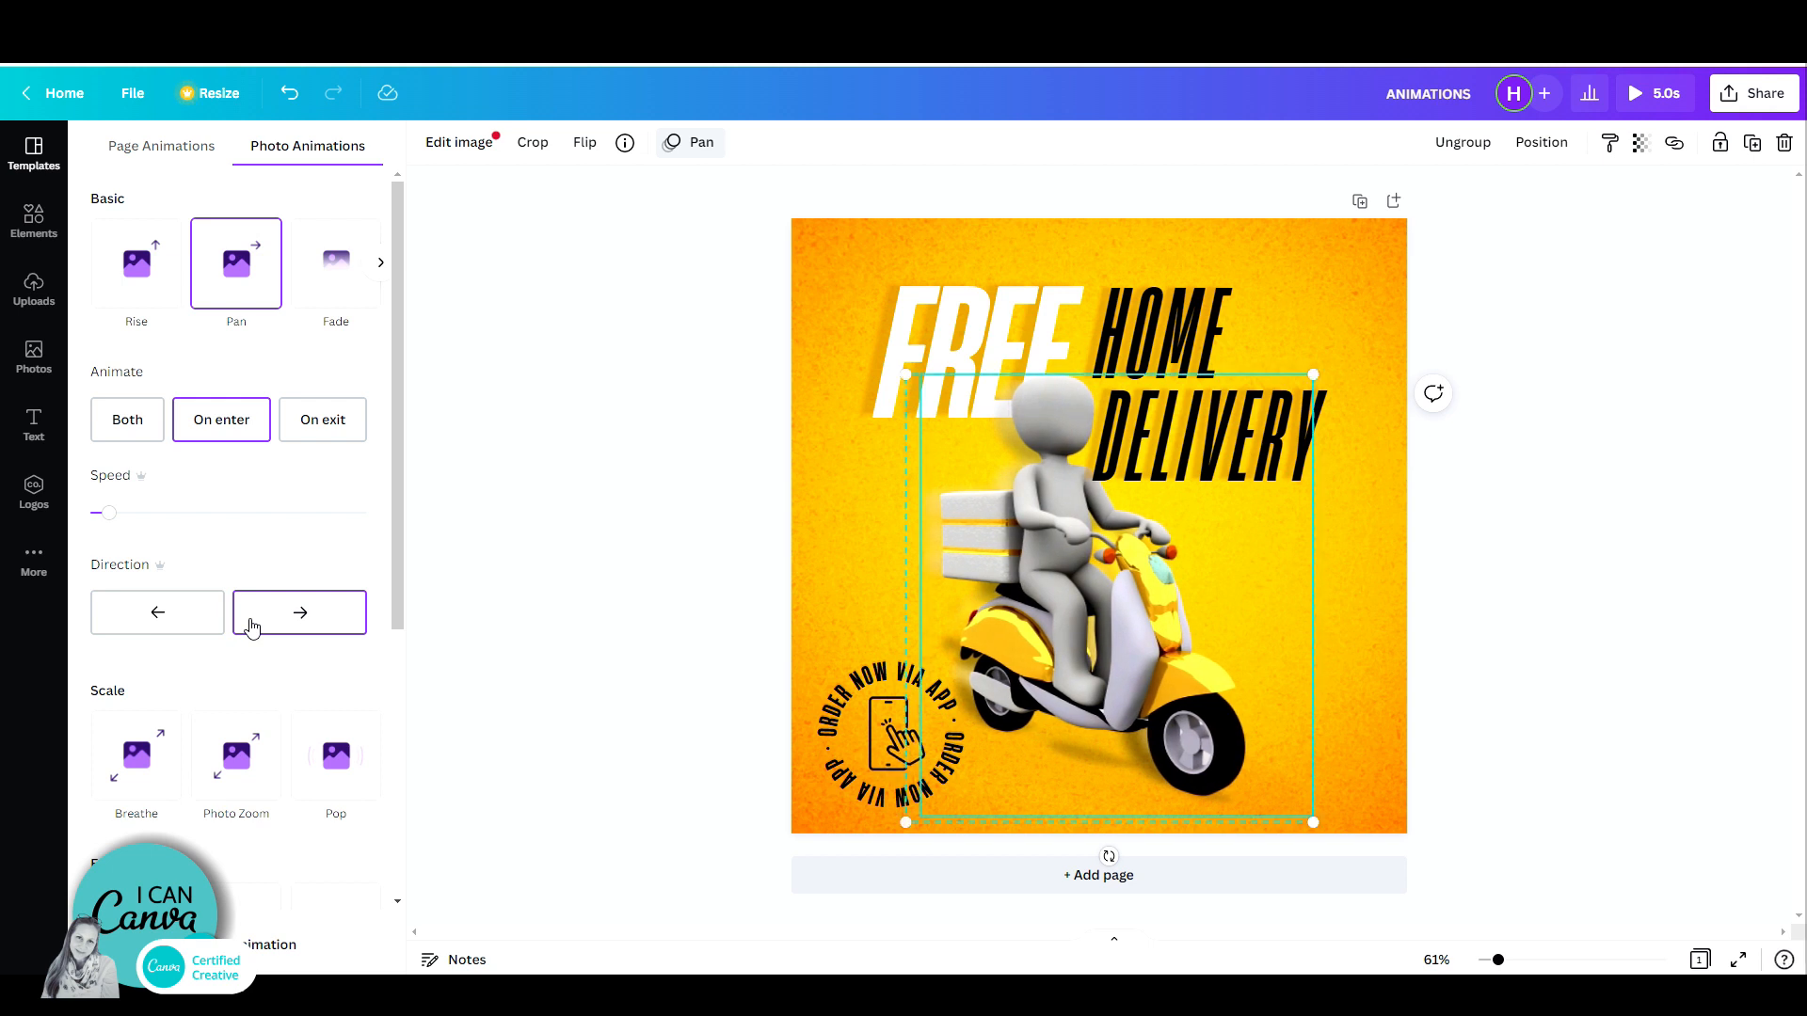
# Test On exit, restore medium speed, set the pan to play on Both, and select the FREE heading
pyautogui.click(321, 420)
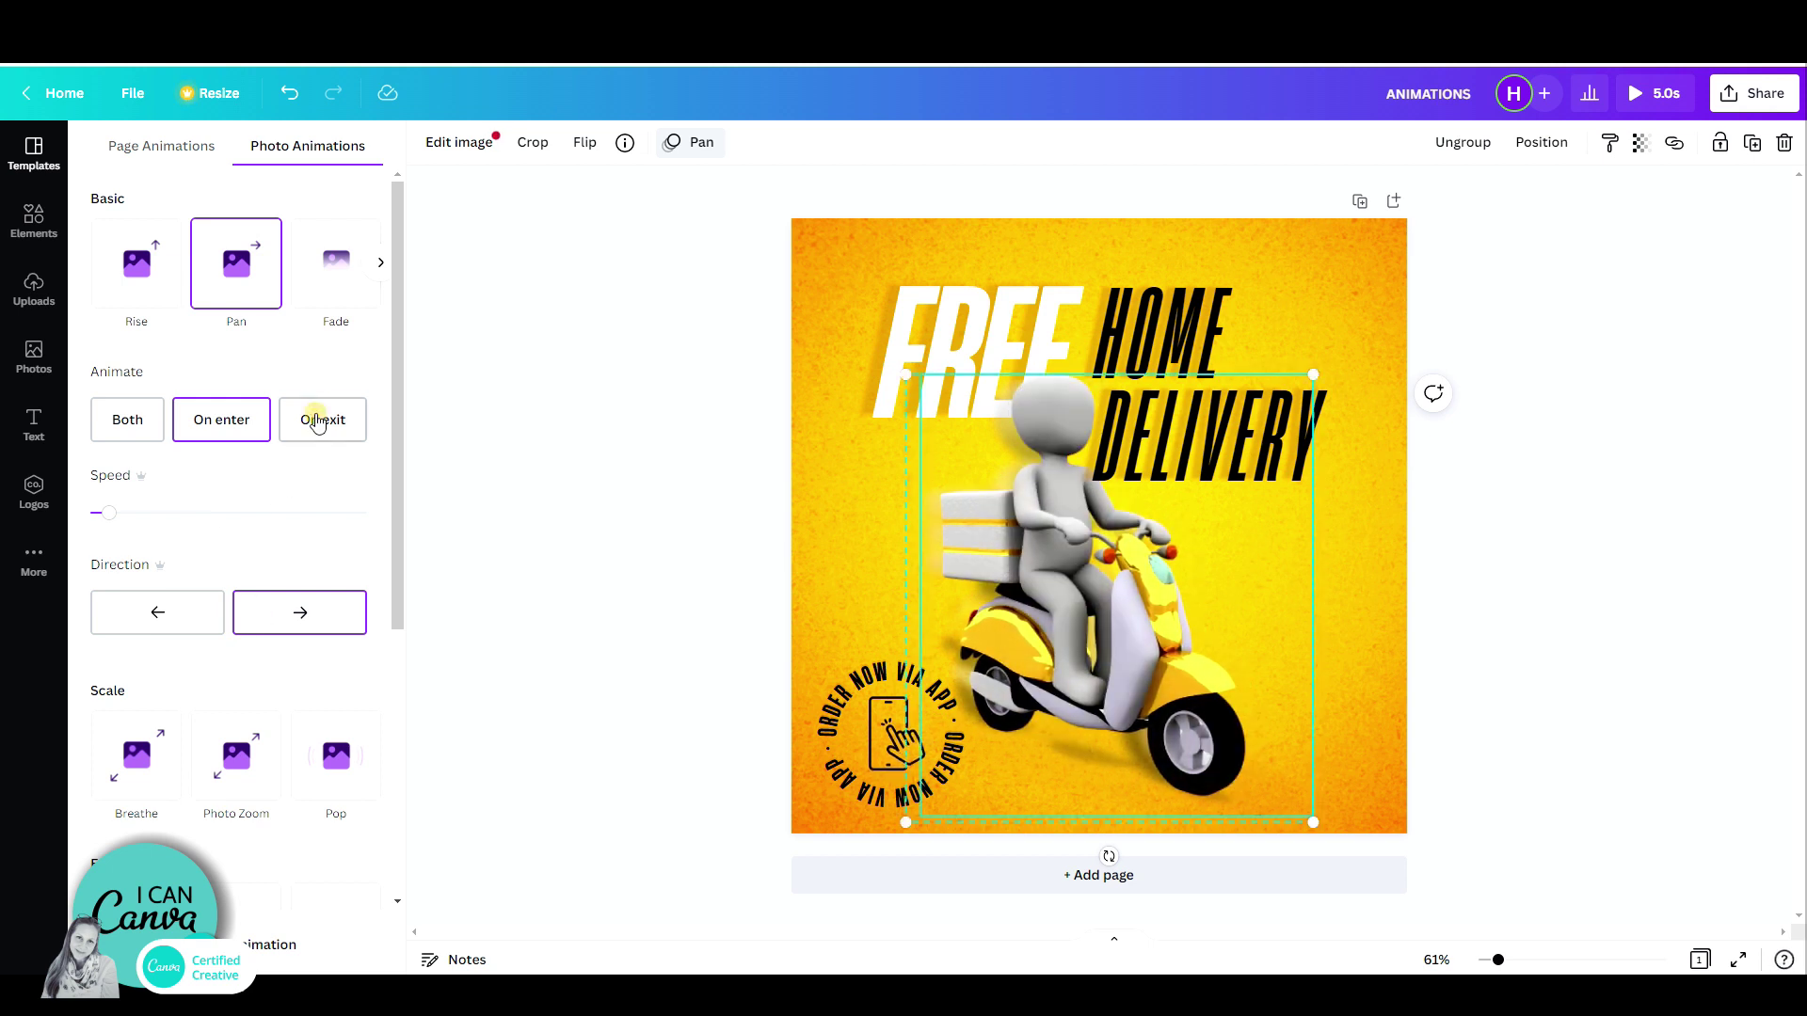
pyautogui.click(322, 420)
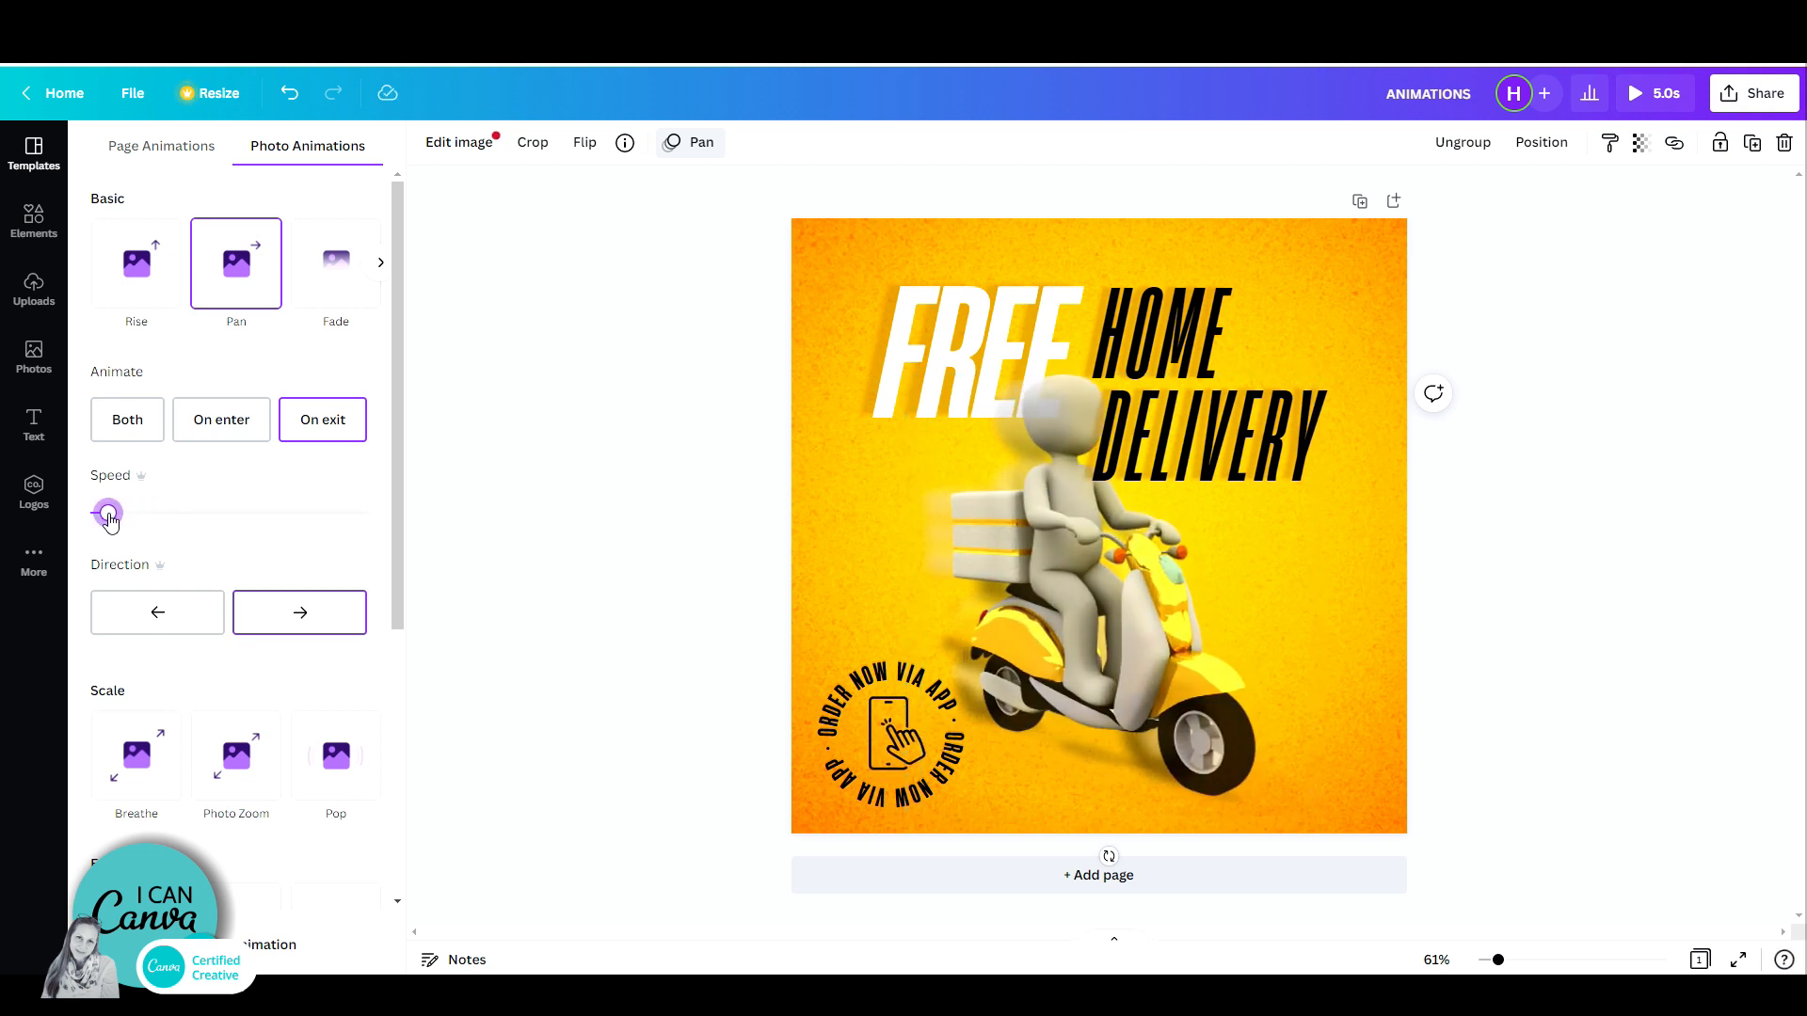
pyautogui.click(1096, 553)
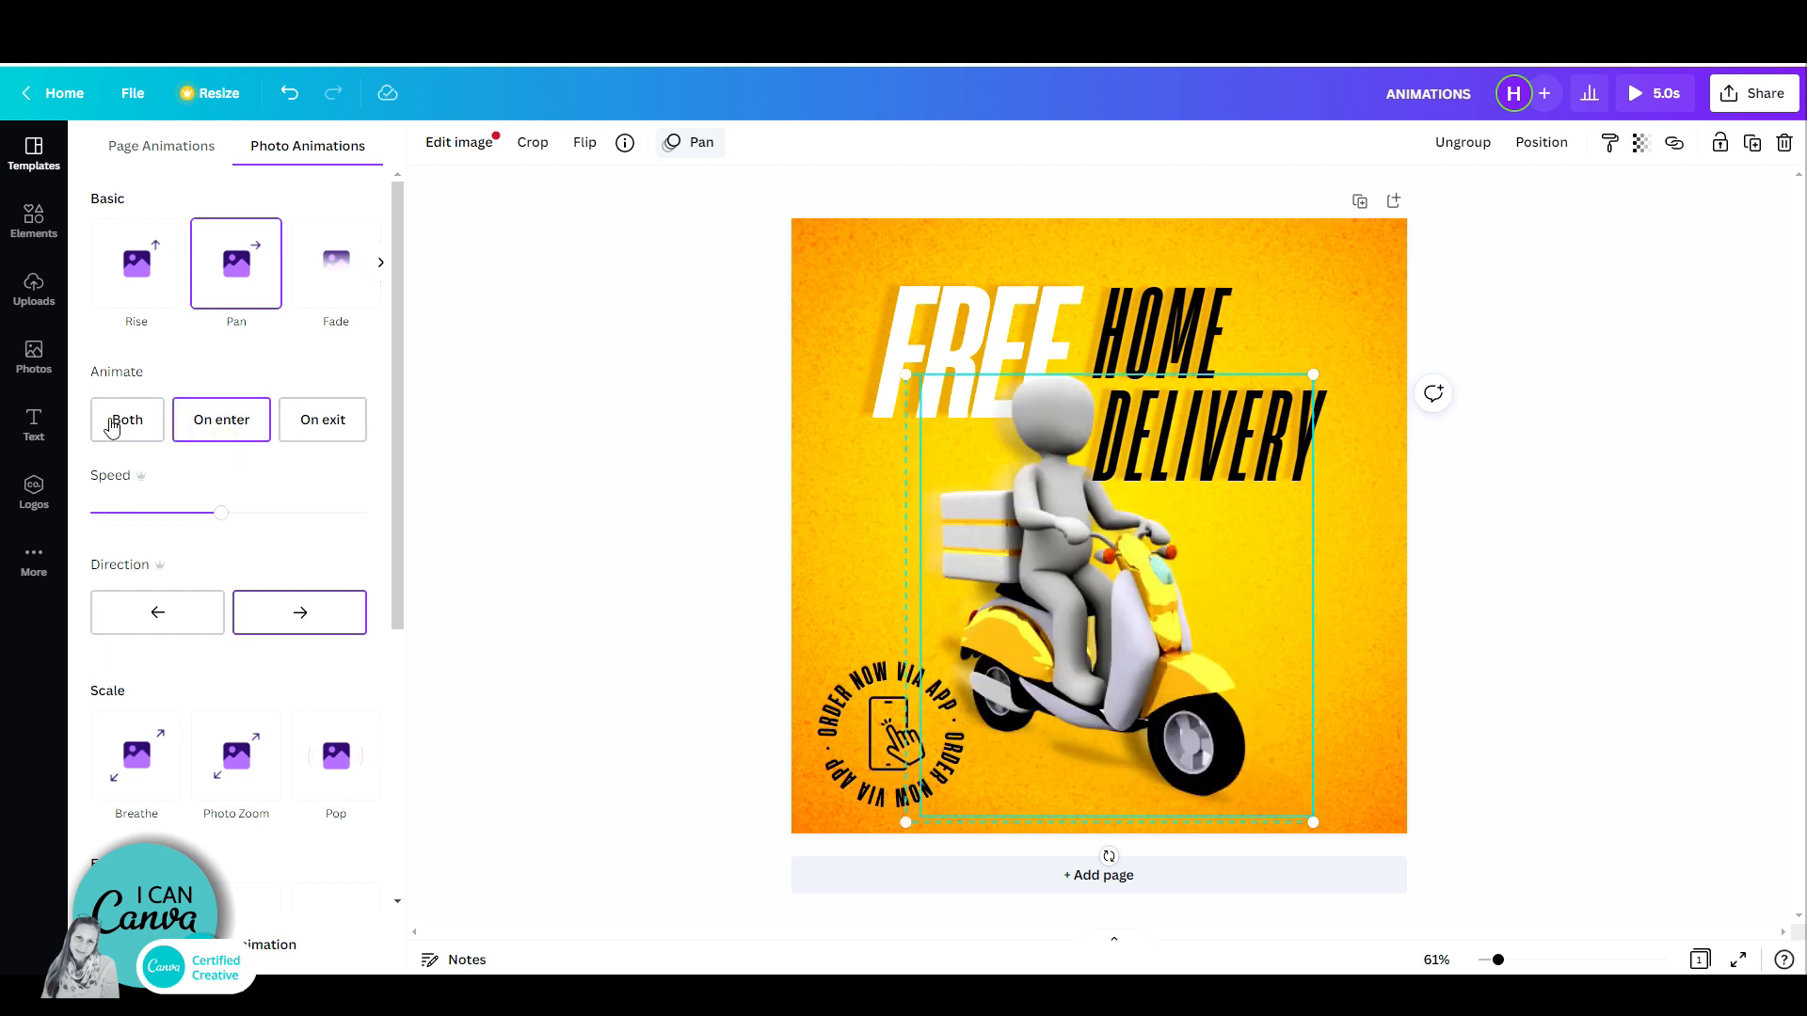
pyautogui.click(126, 418)
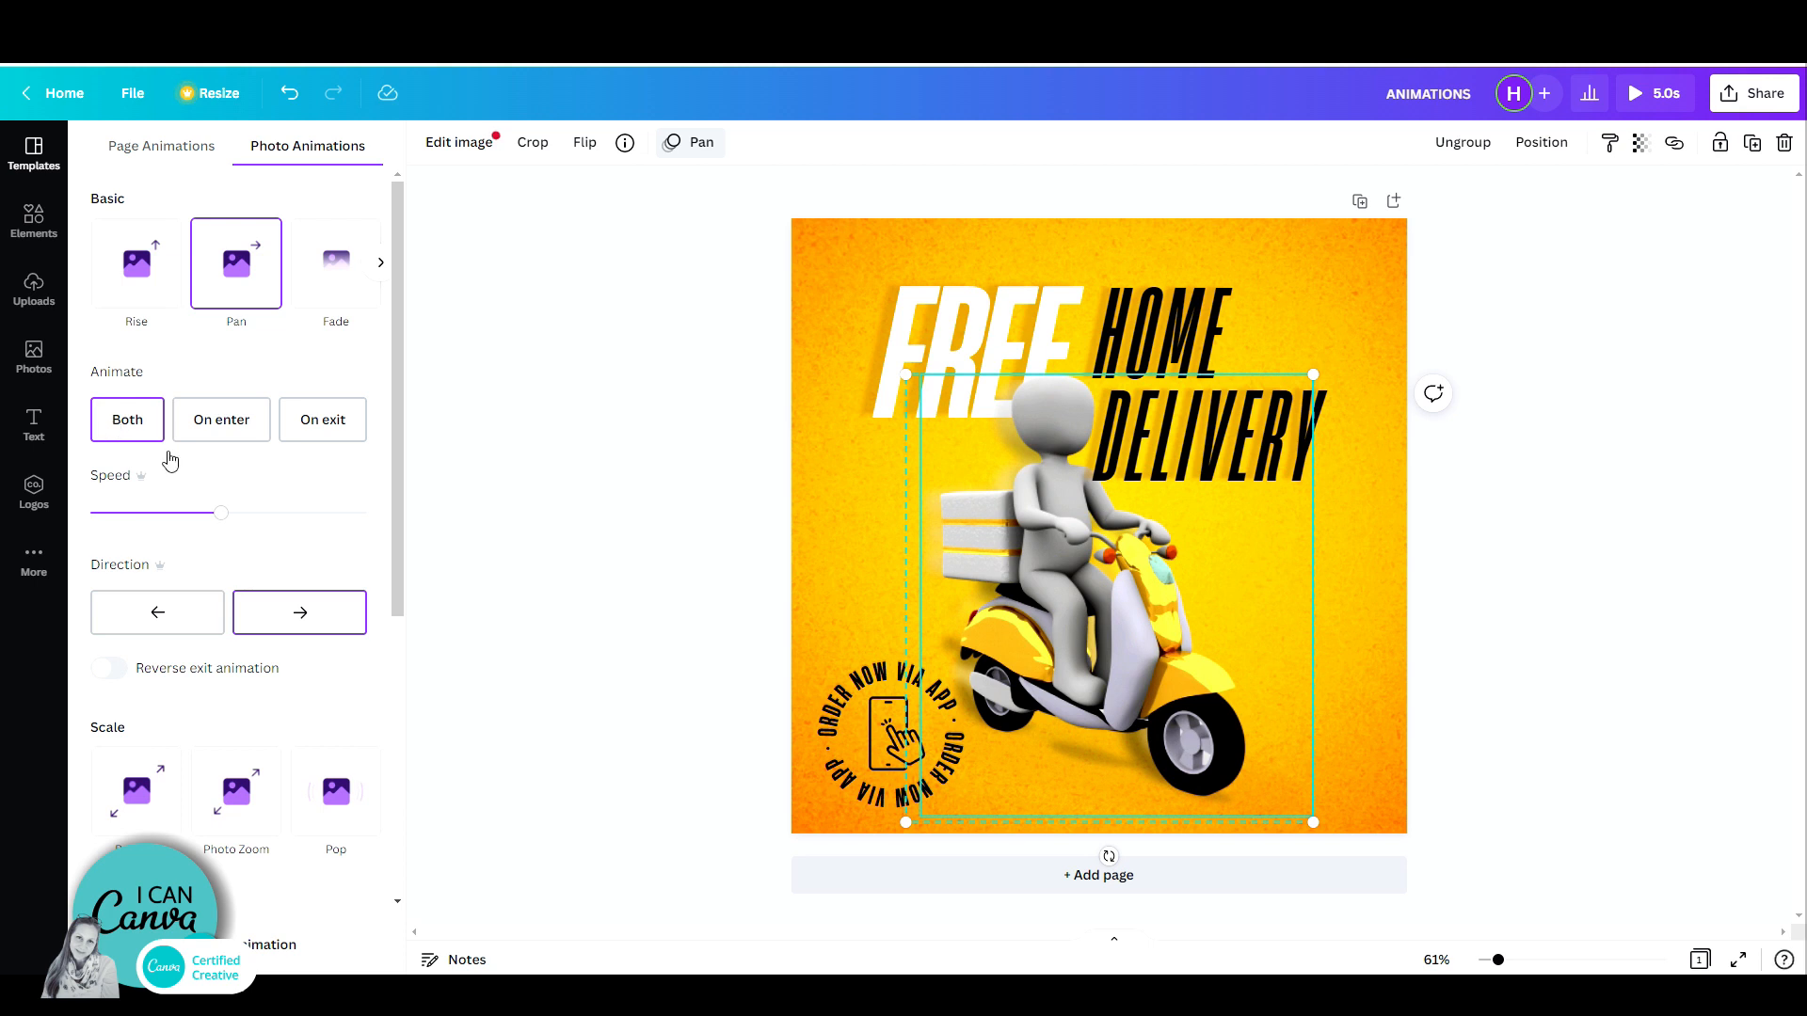
pyautogui.click(961, 346)
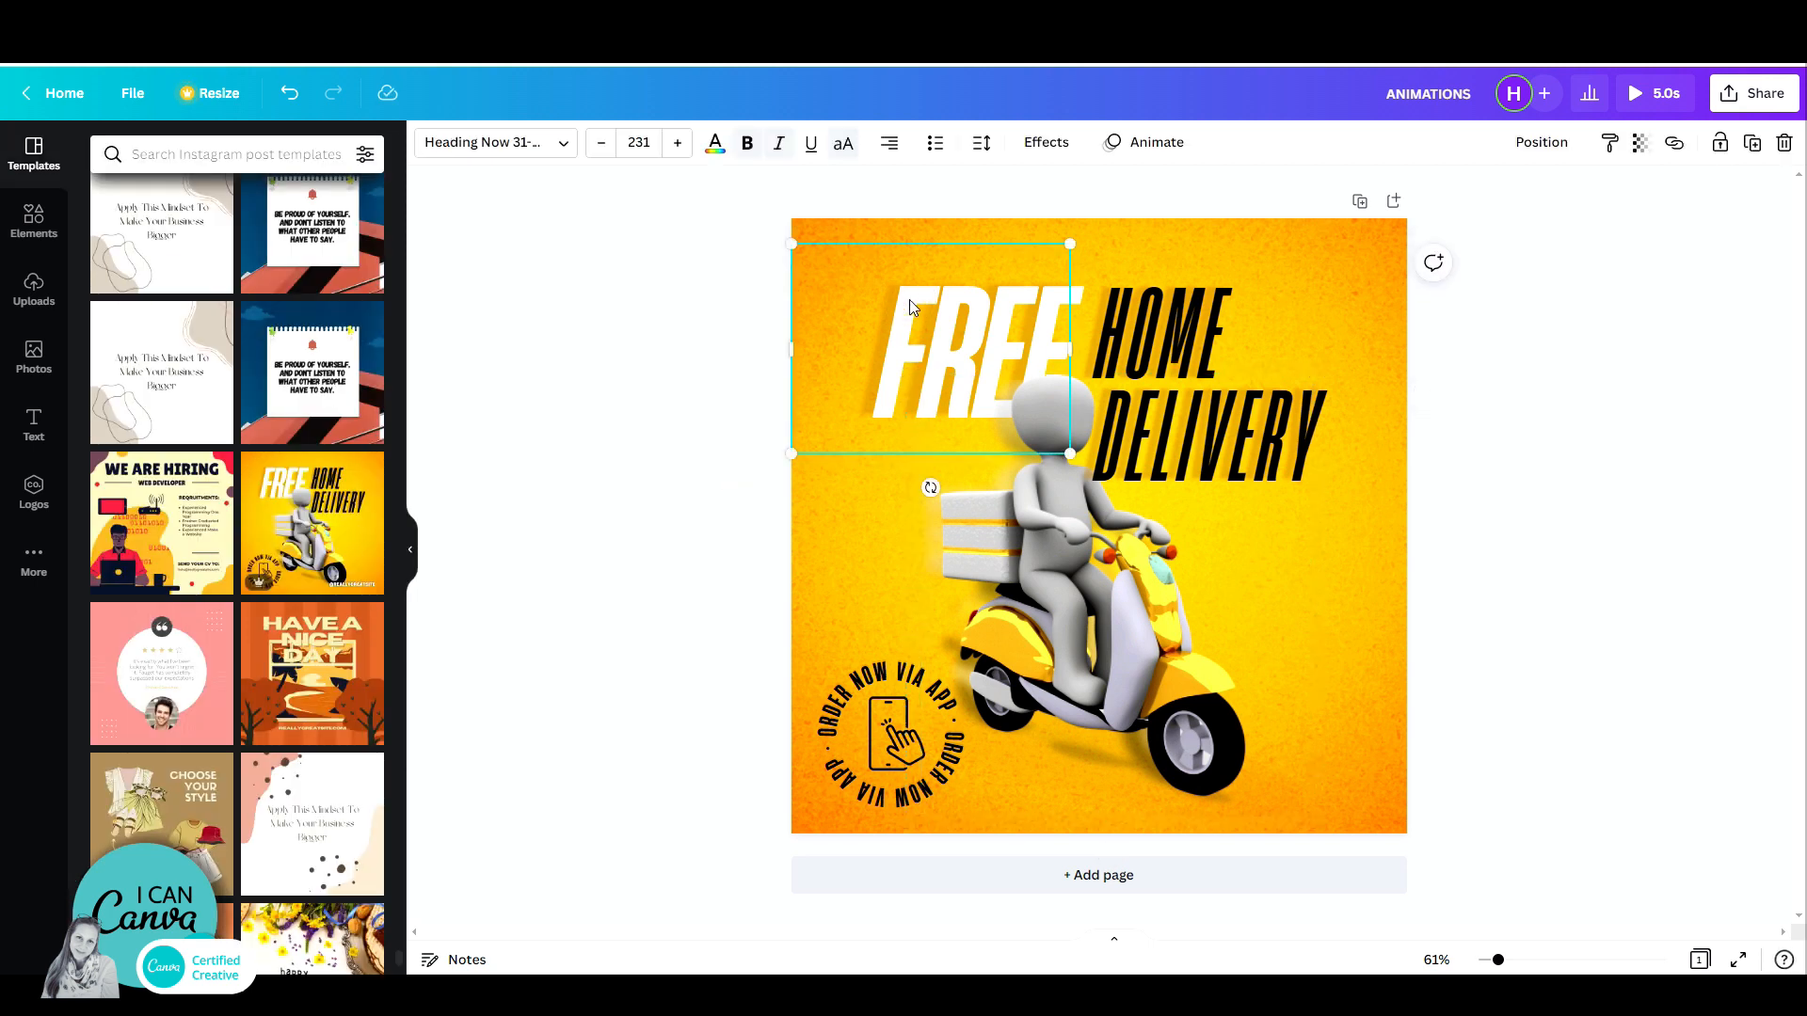
# Try the Shift text animation on the FREE heading
pyautogui.click(1154, 141)
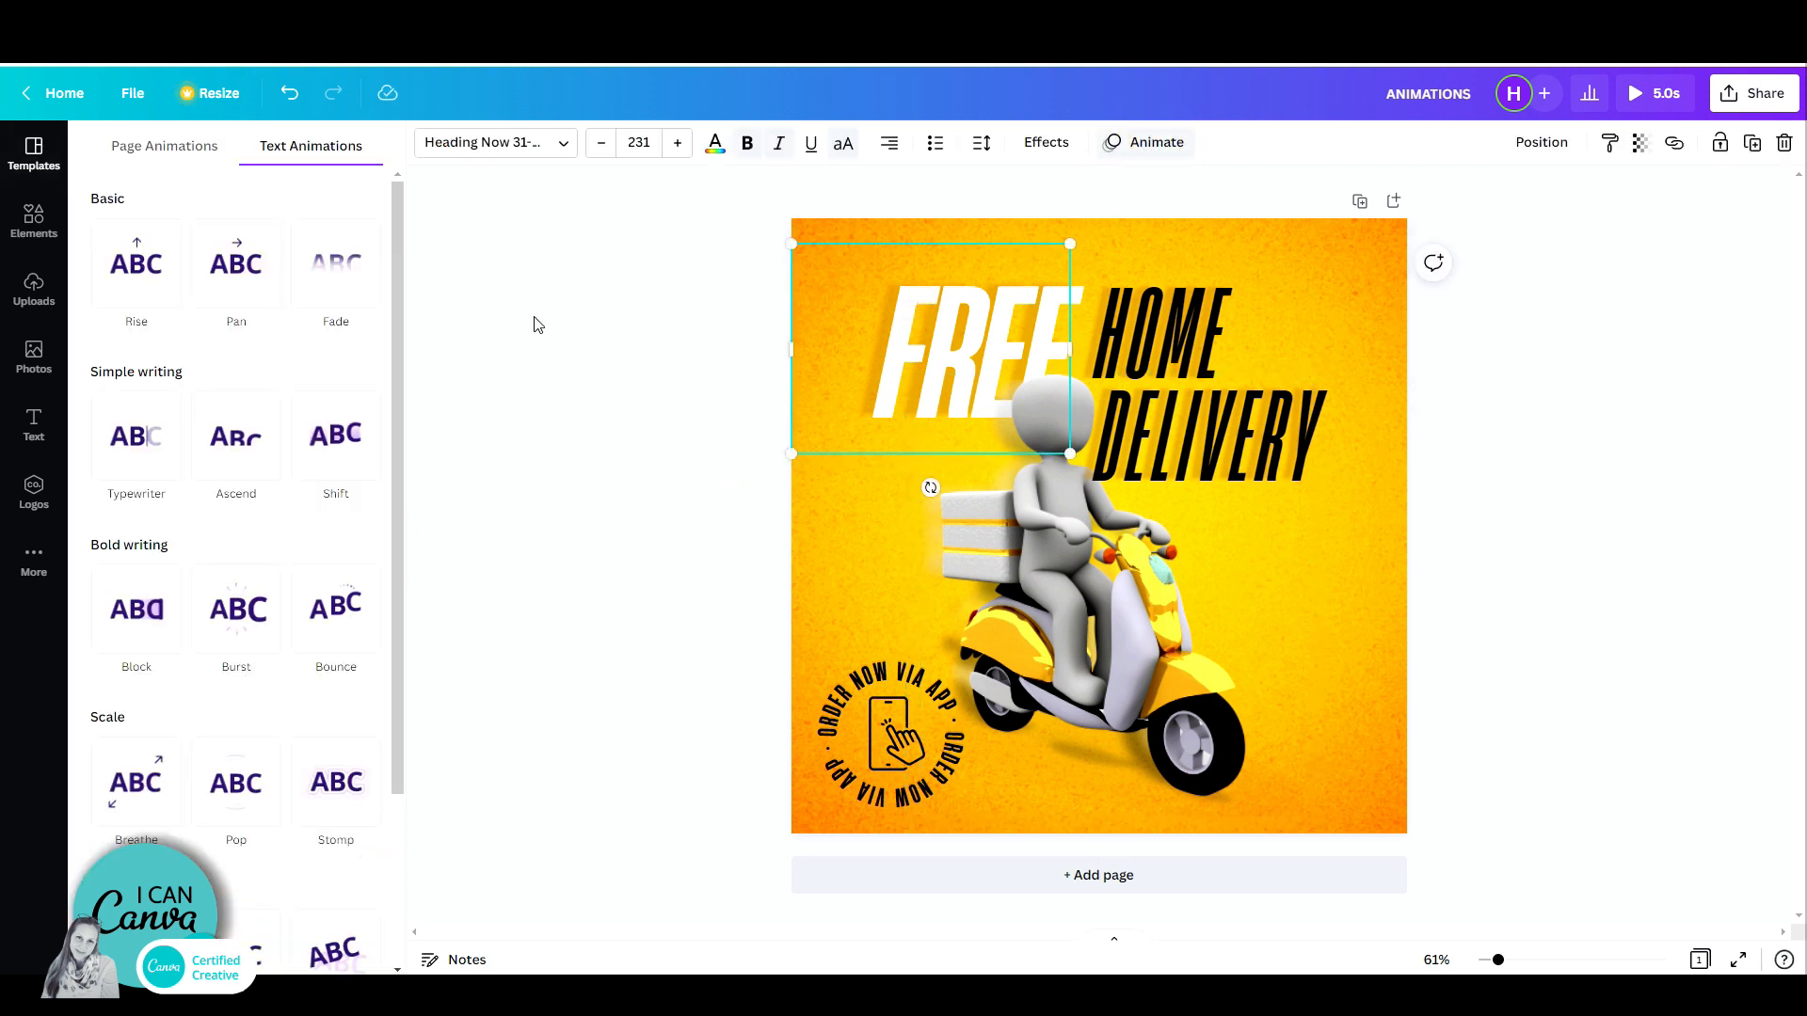
pyautogui.click(335, 434)
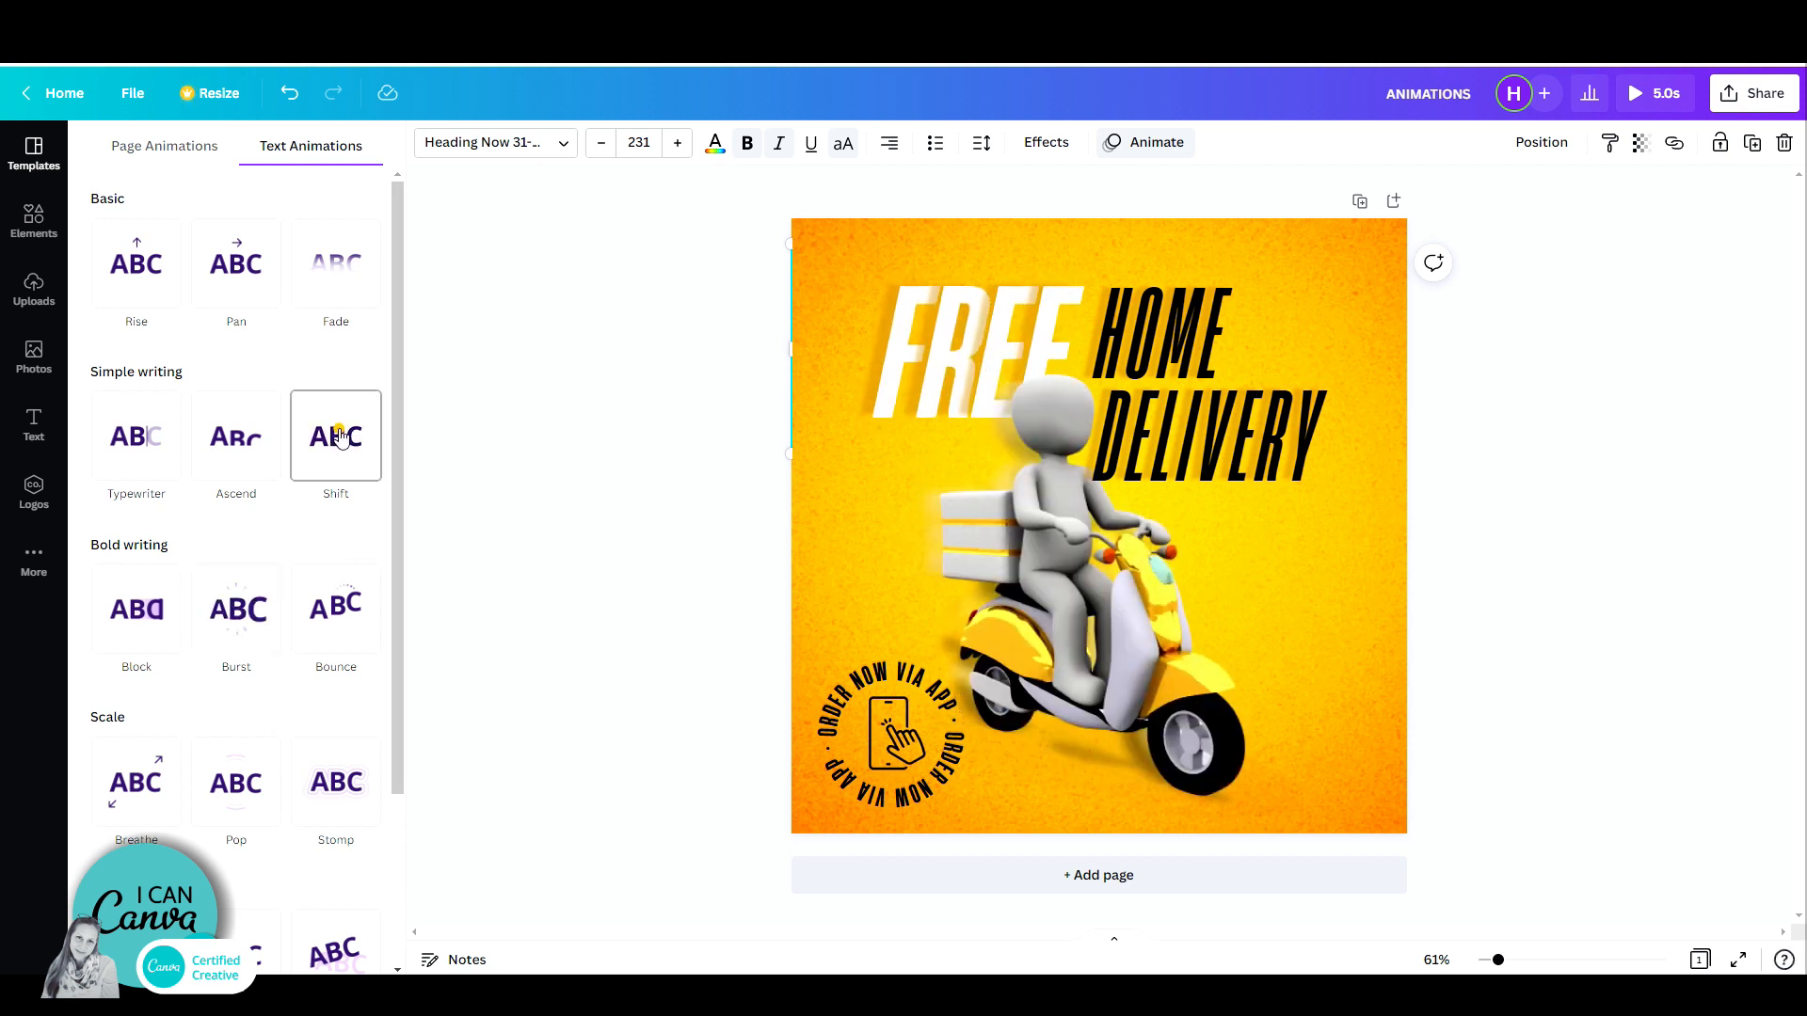
pyautogui.click(335, 444)
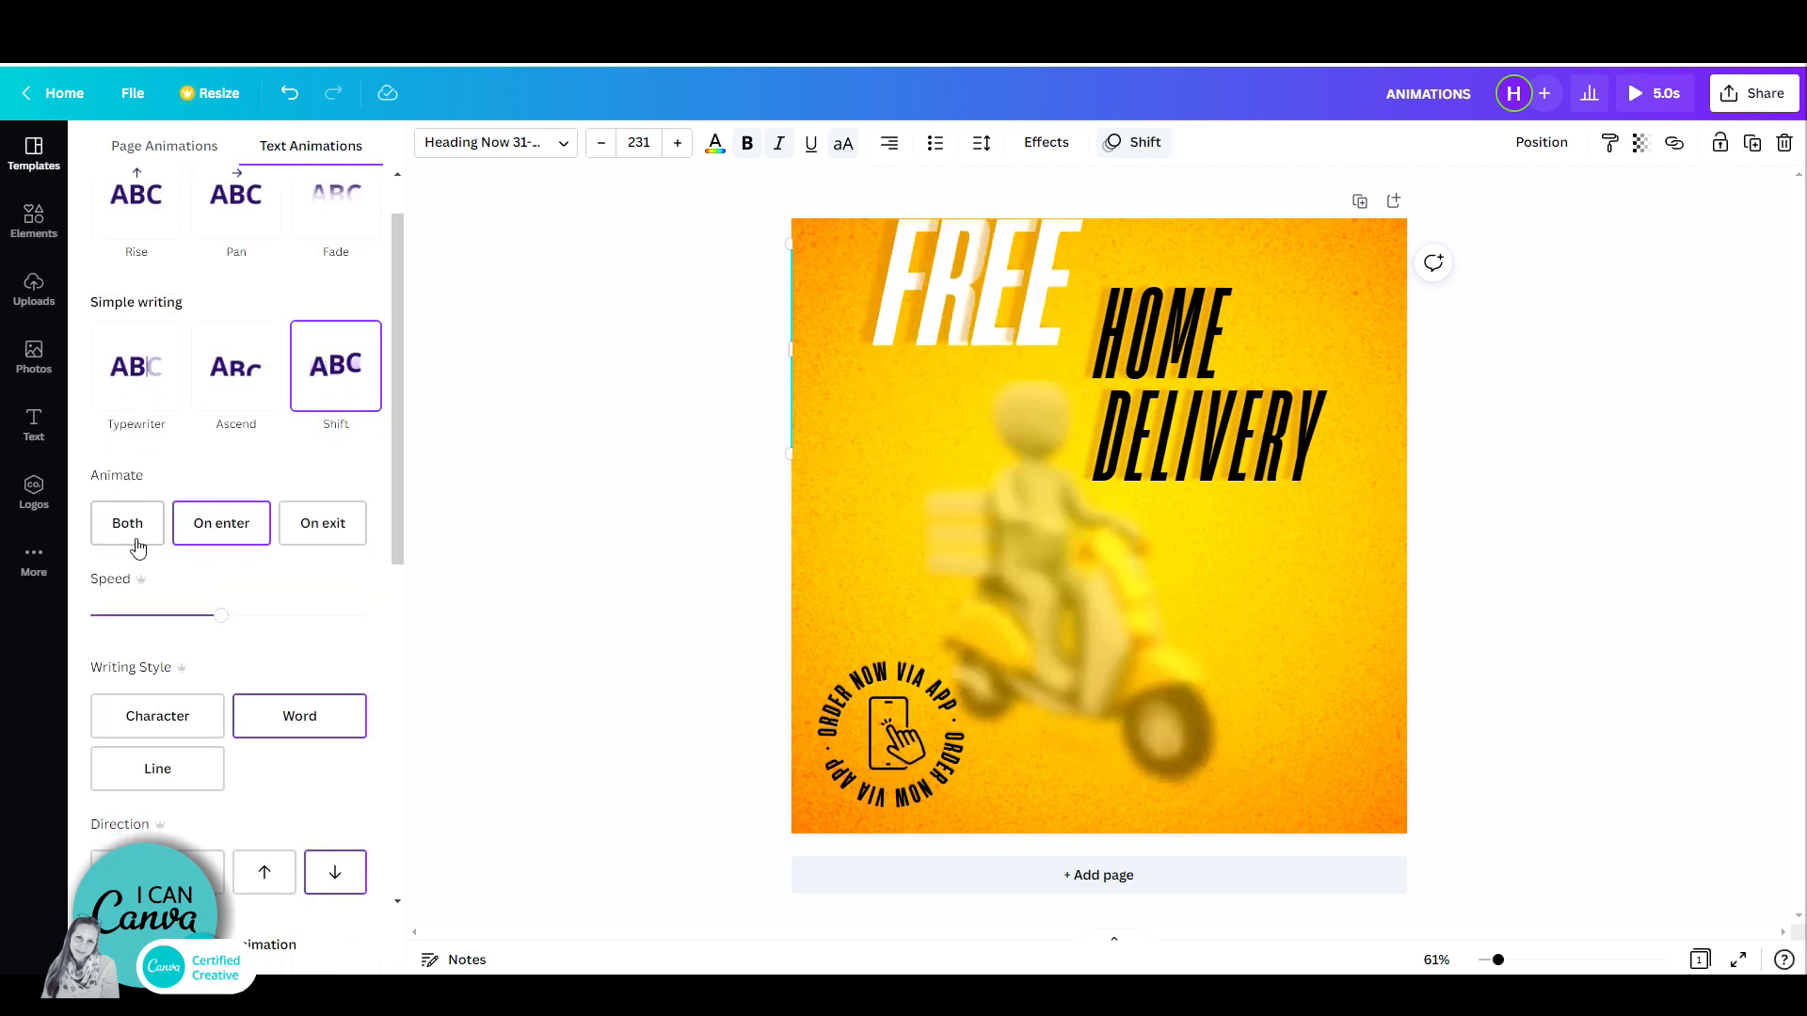
pyautogui.click(945, 346)
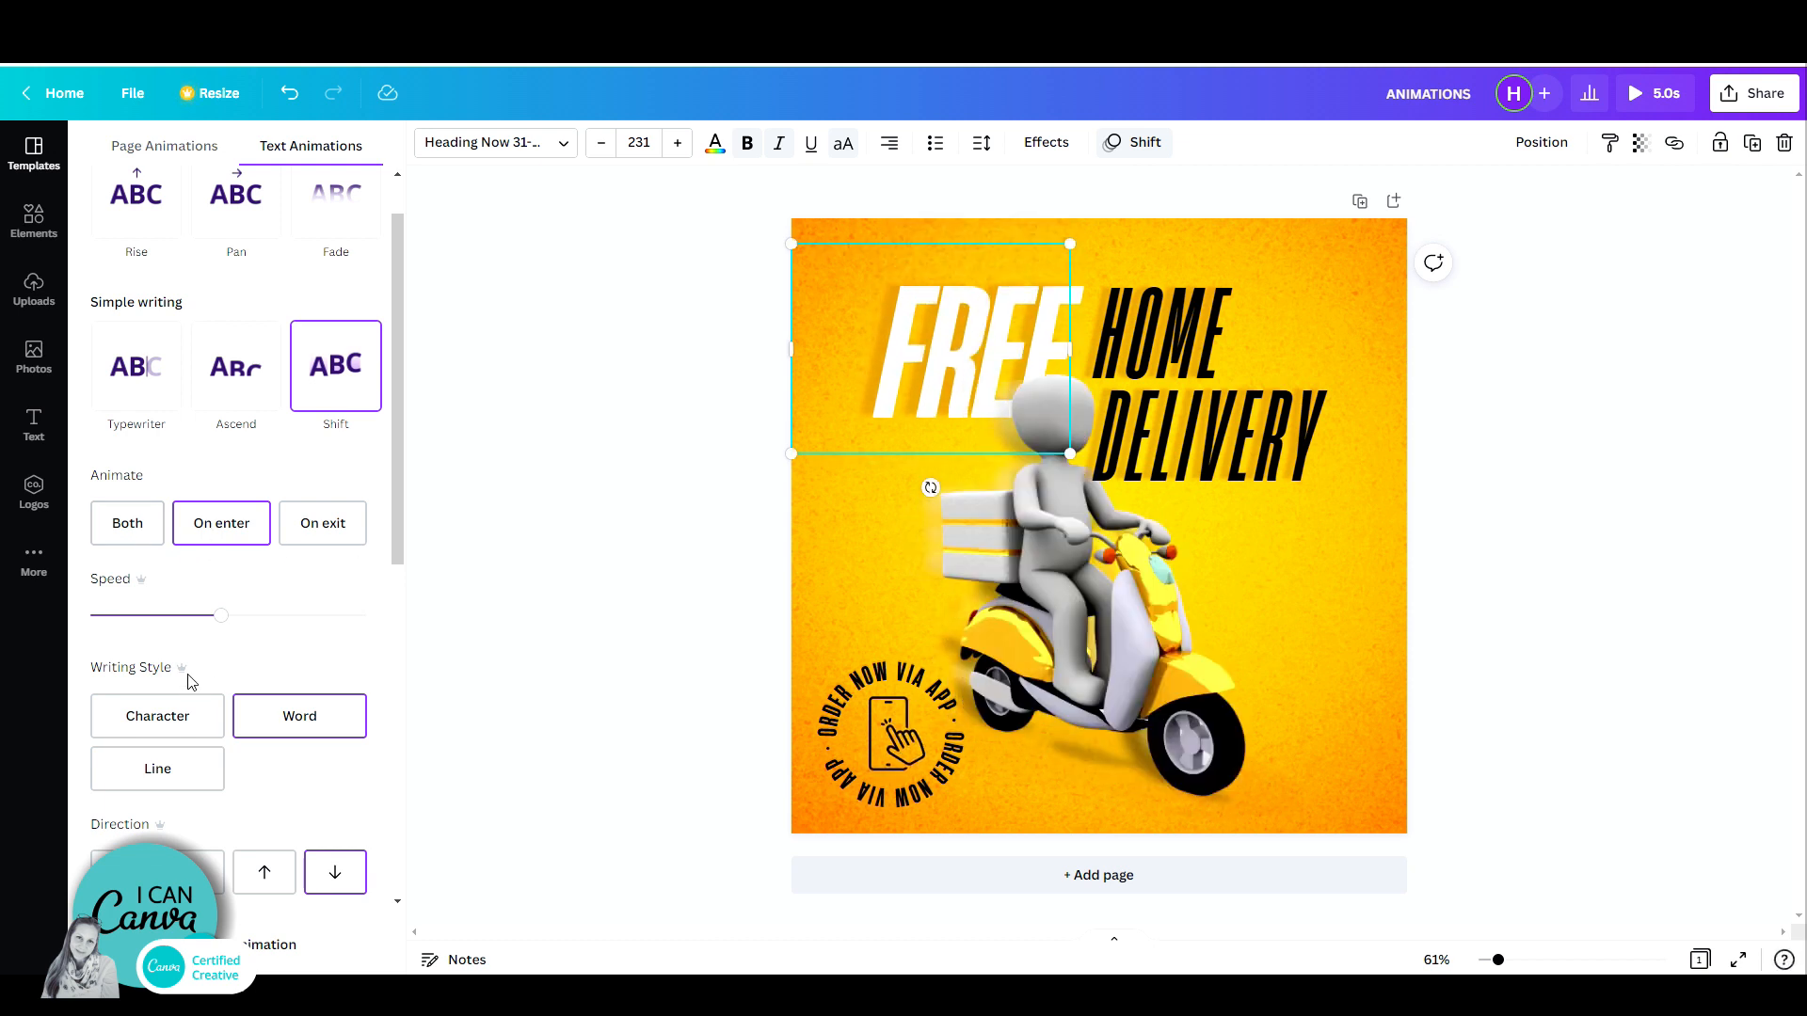
pyautogui.moveTo(181, 674)
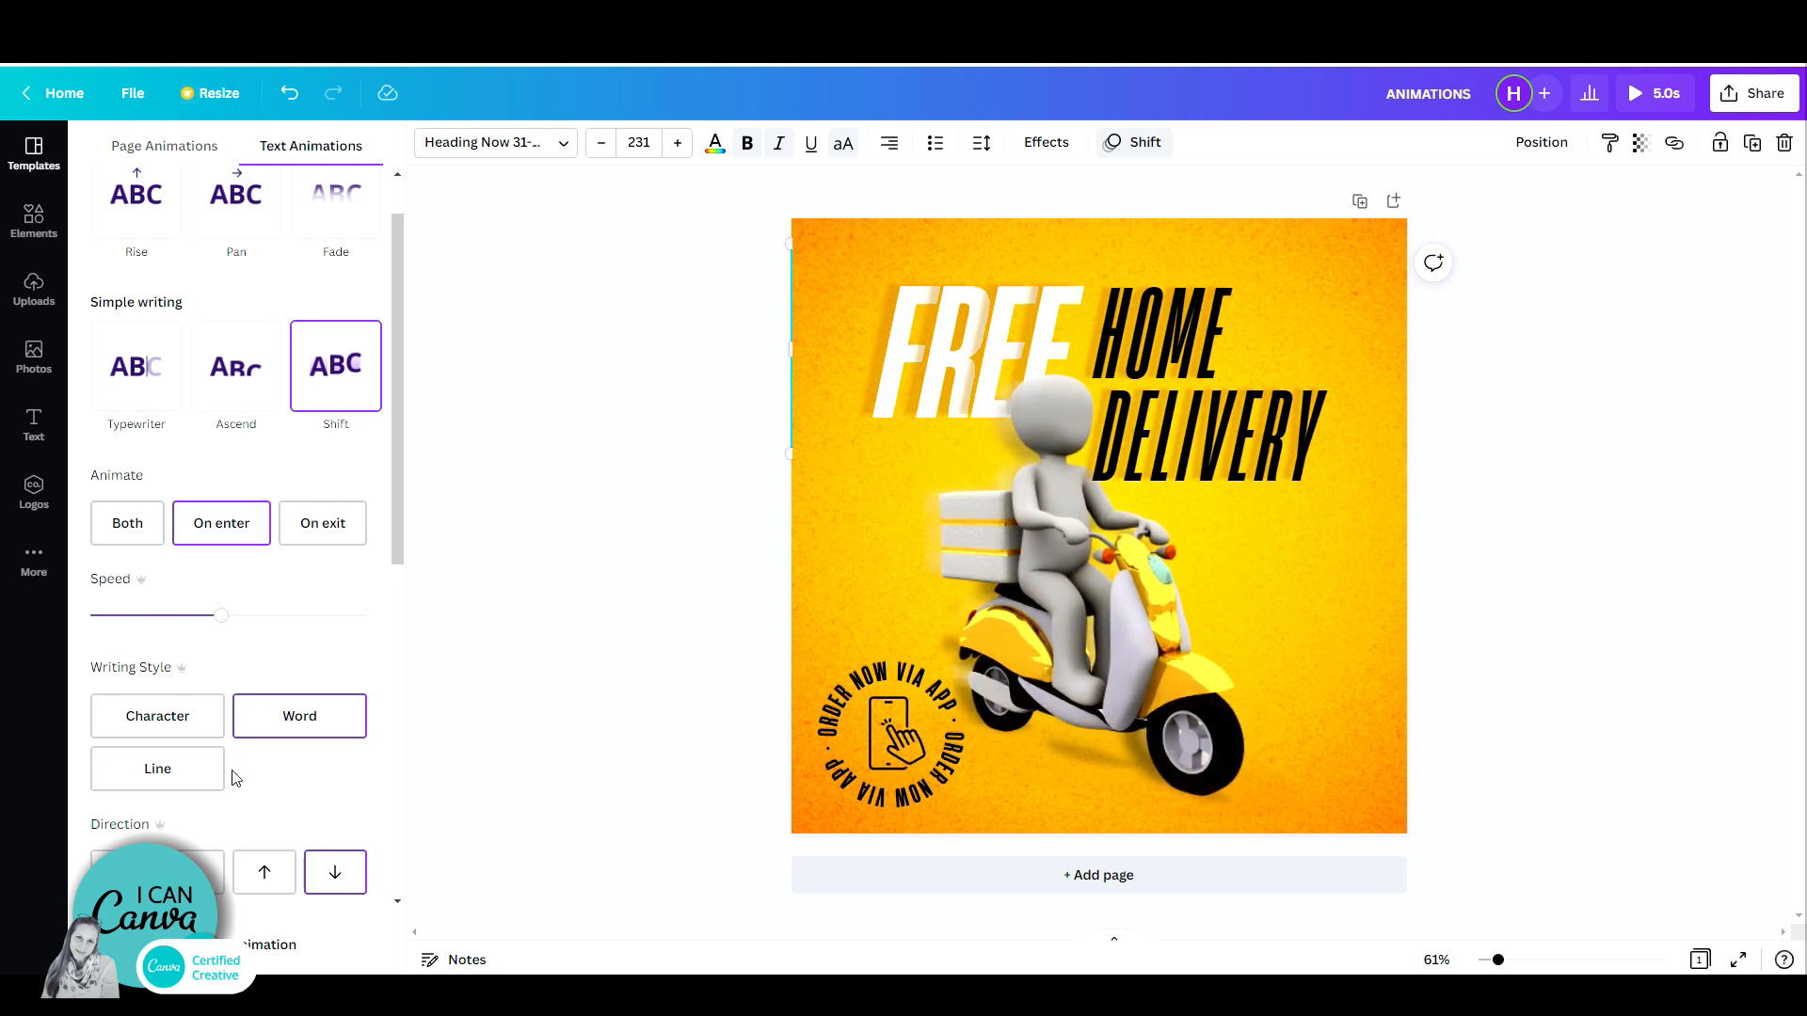
# Give FREE a word-by-word Typewriter animation on enter and deselect it
pyautogui.click(299, 716)
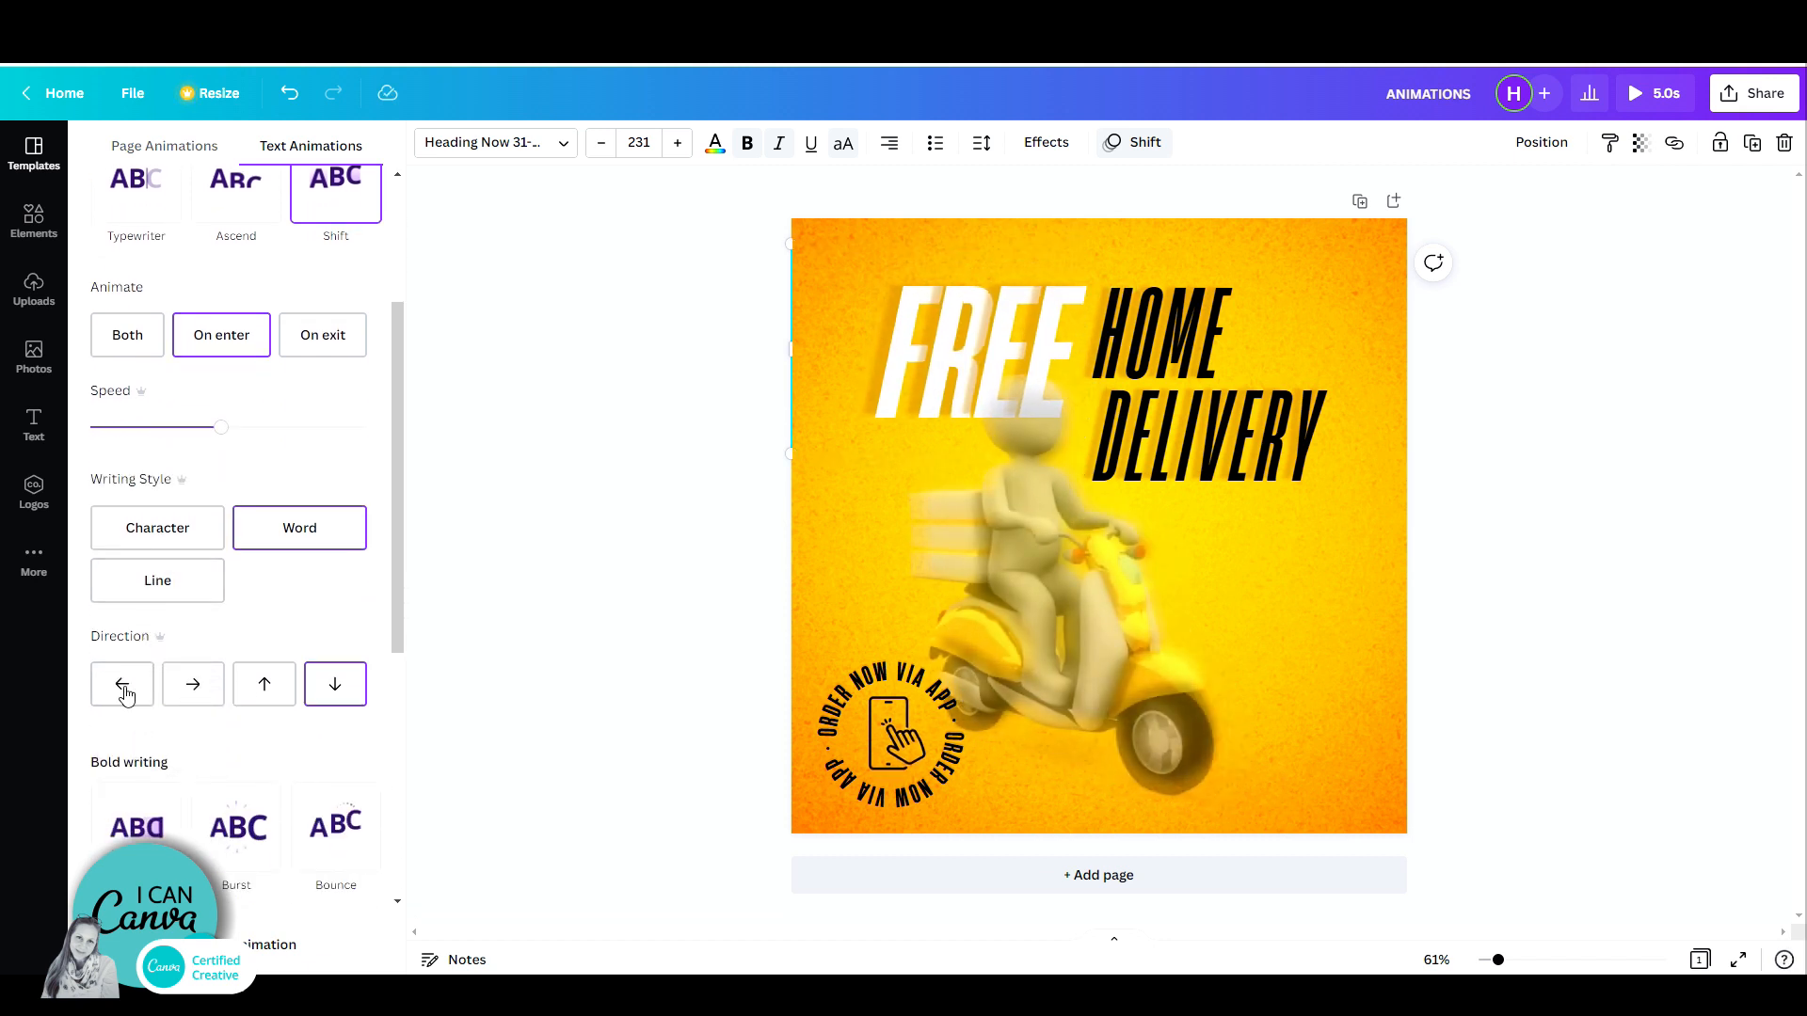
pyautogui.click(264, 685)
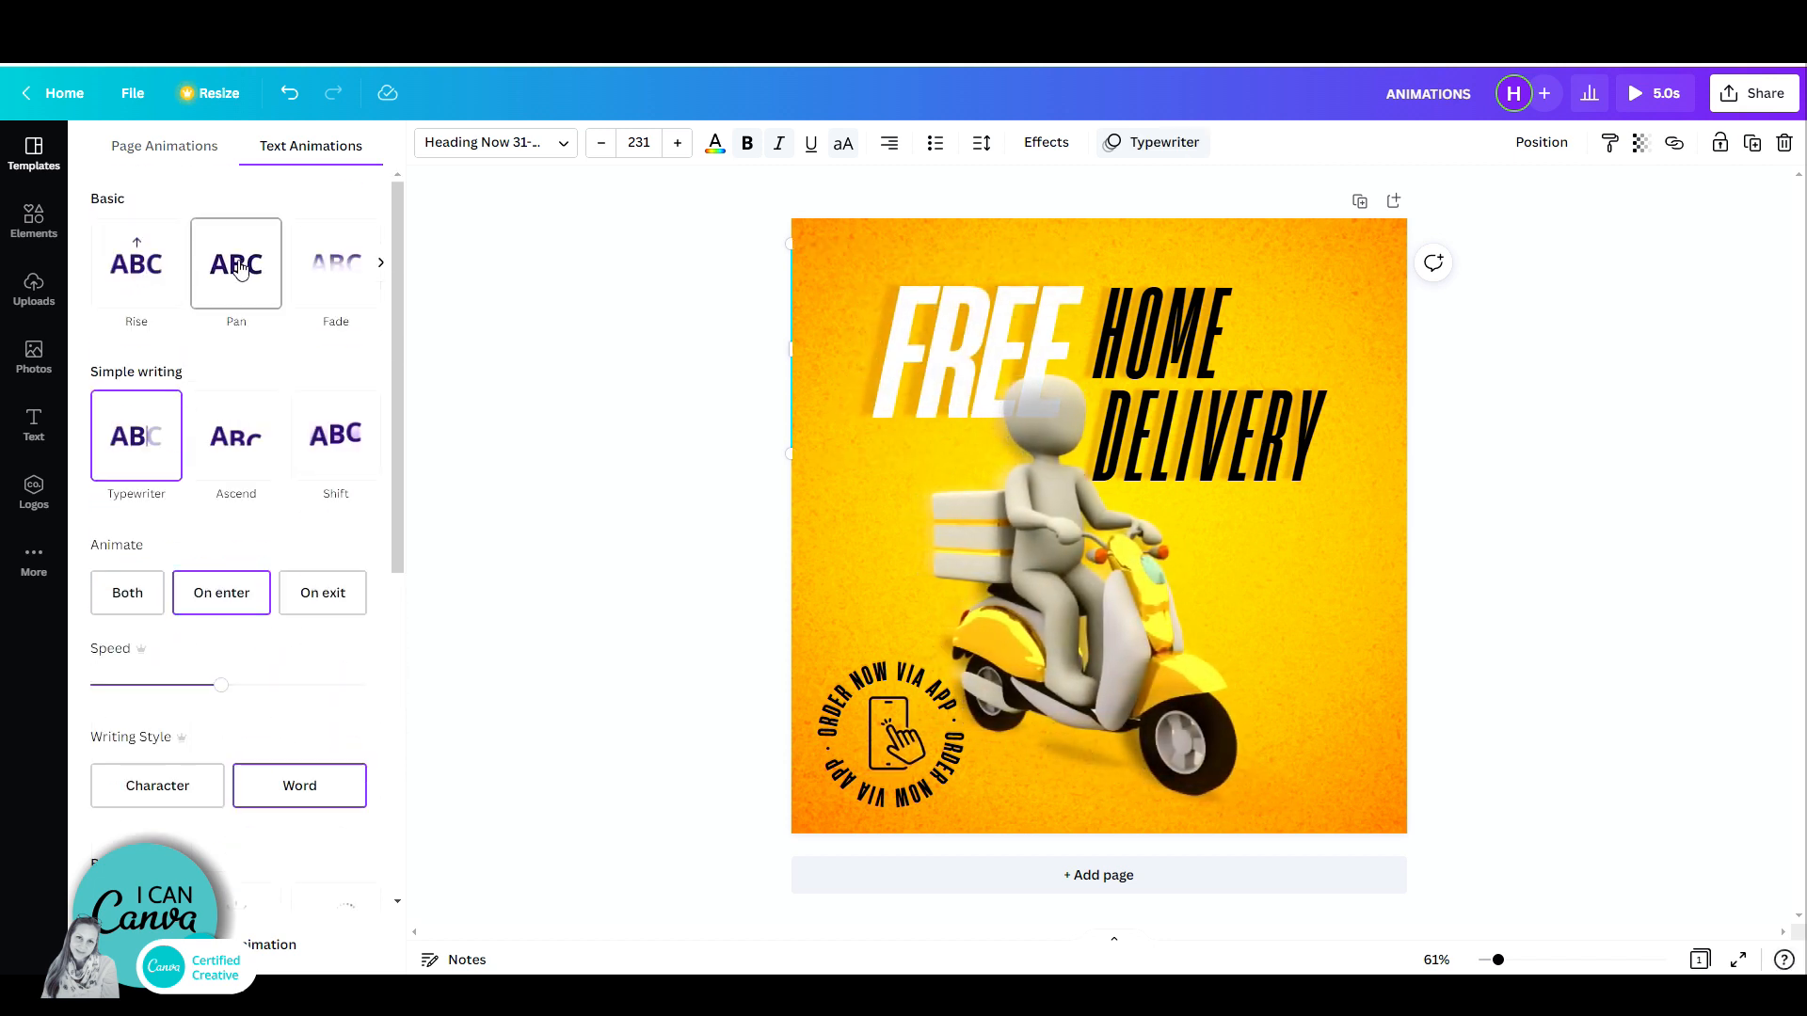
pyautogui.click(978, 347)
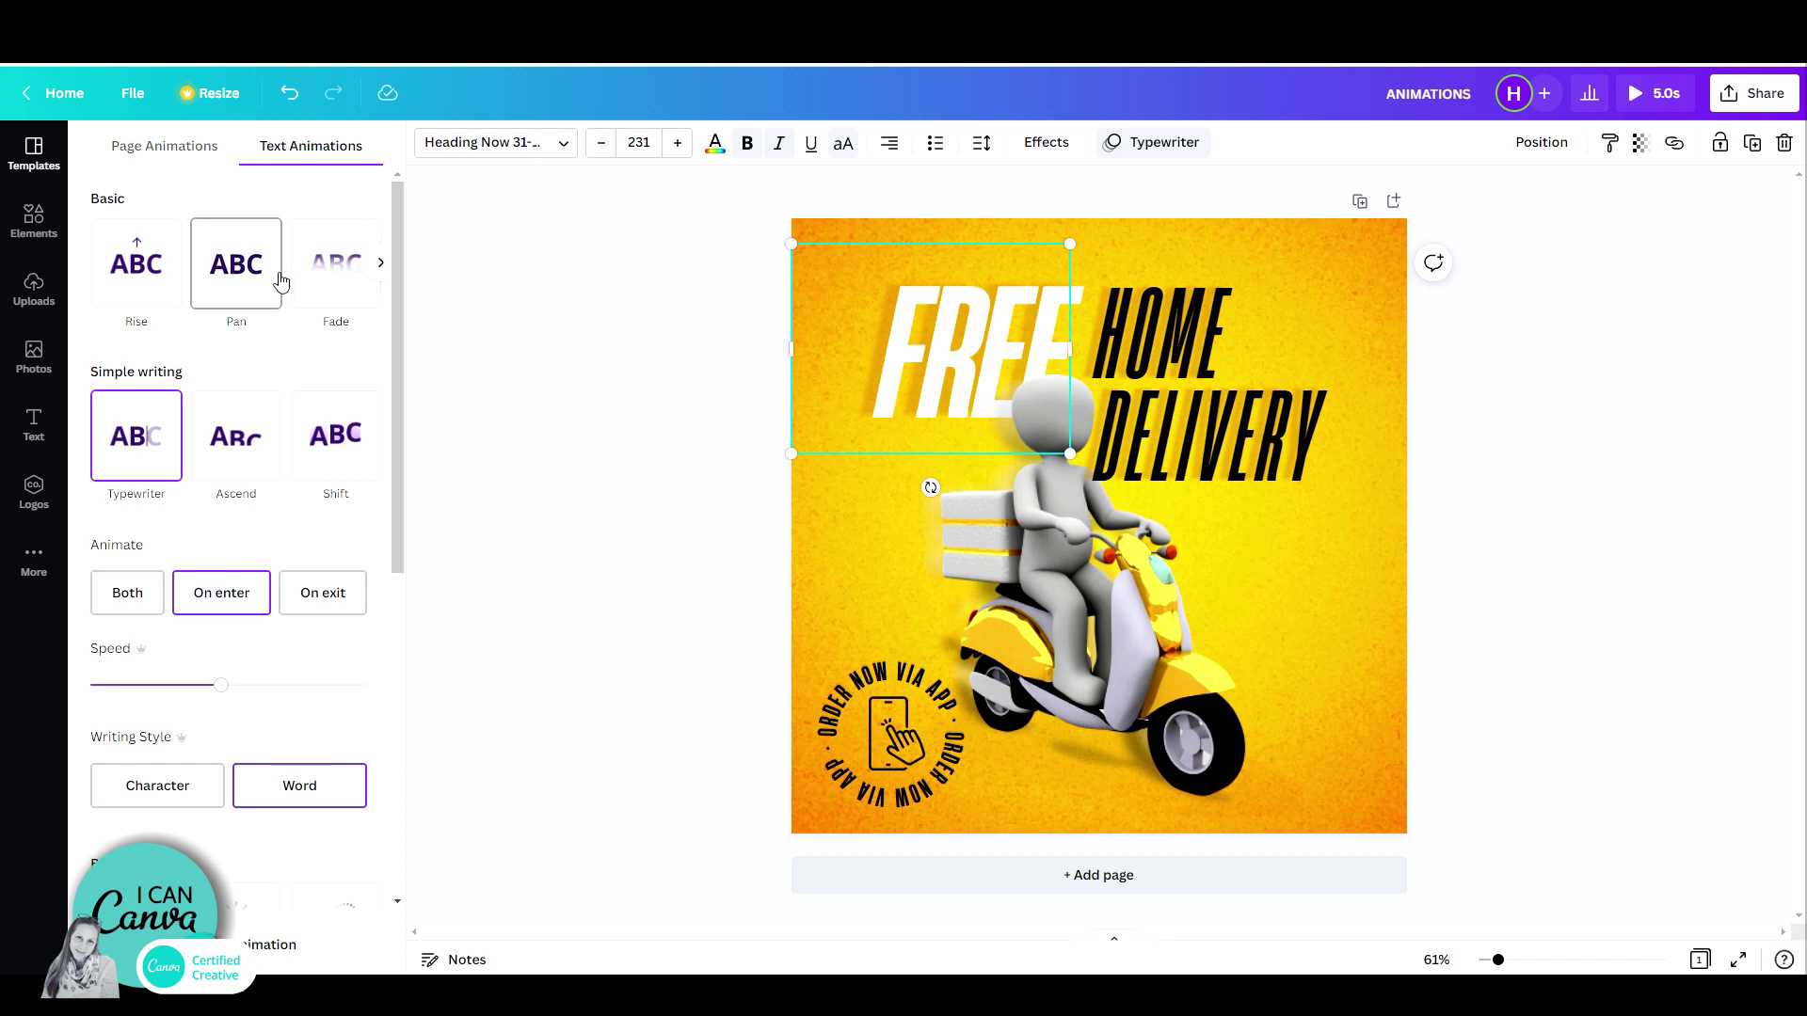
pyautogui.click(34, 156)
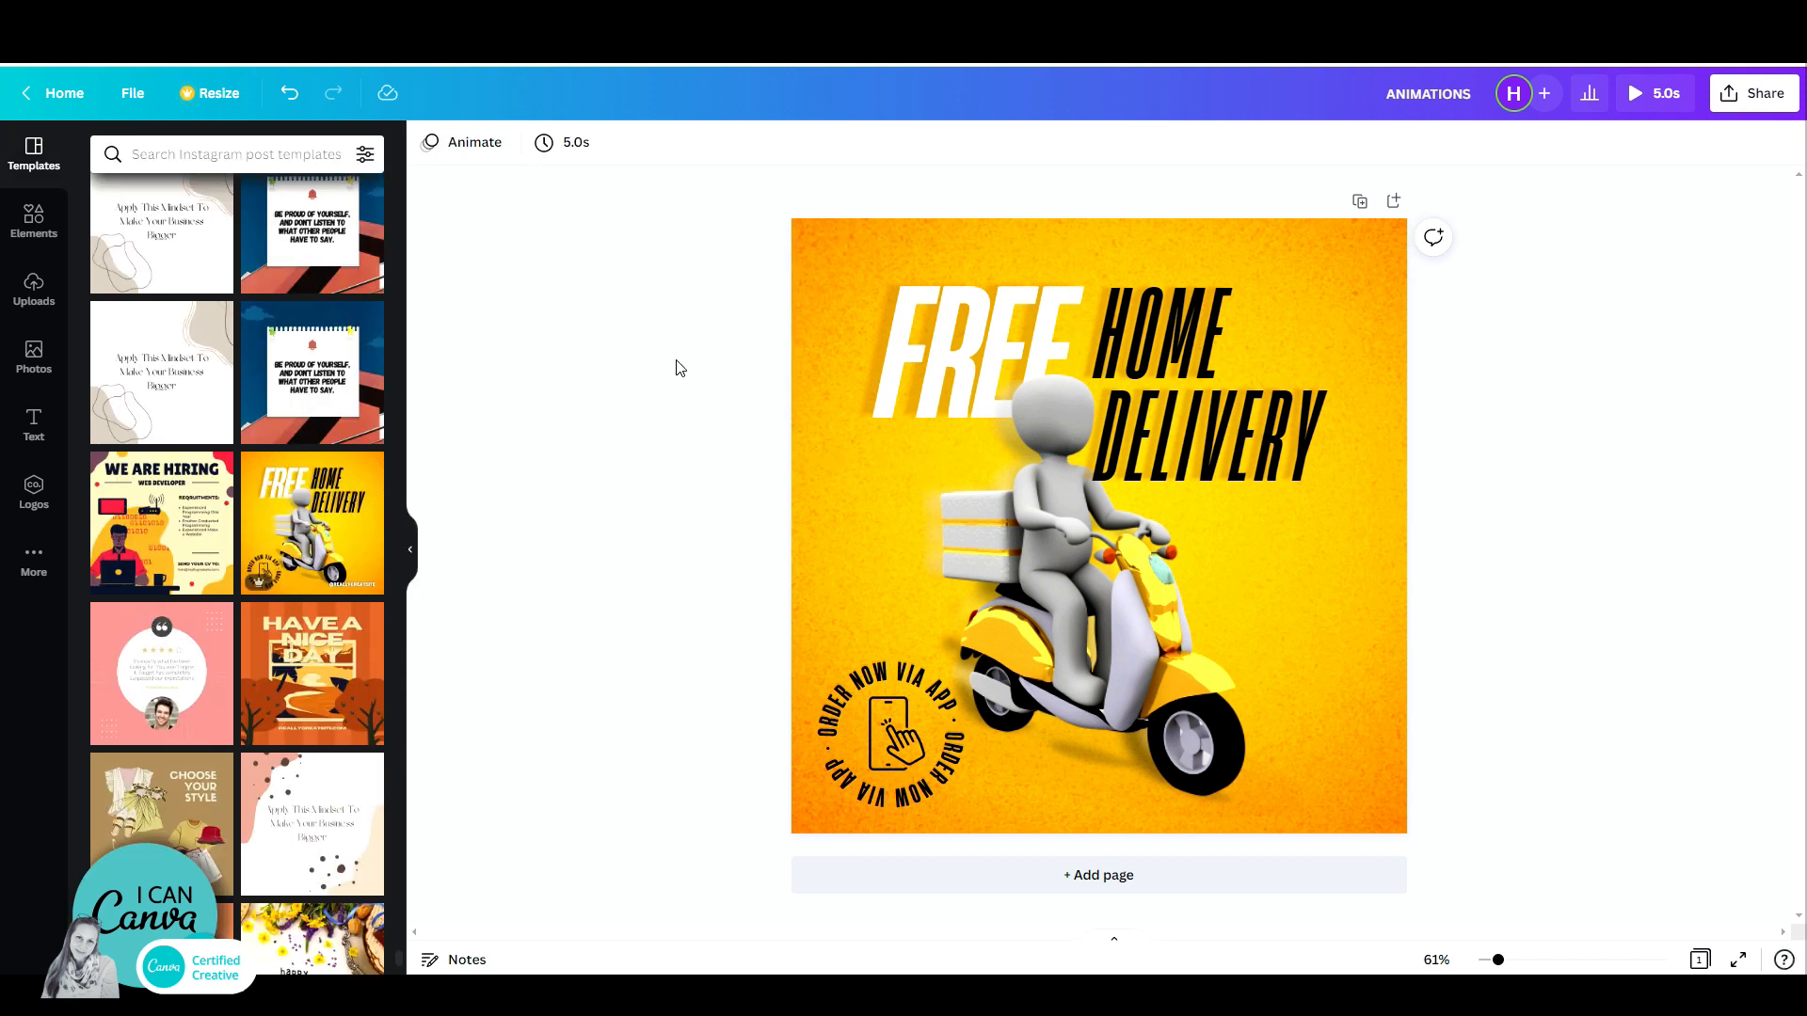